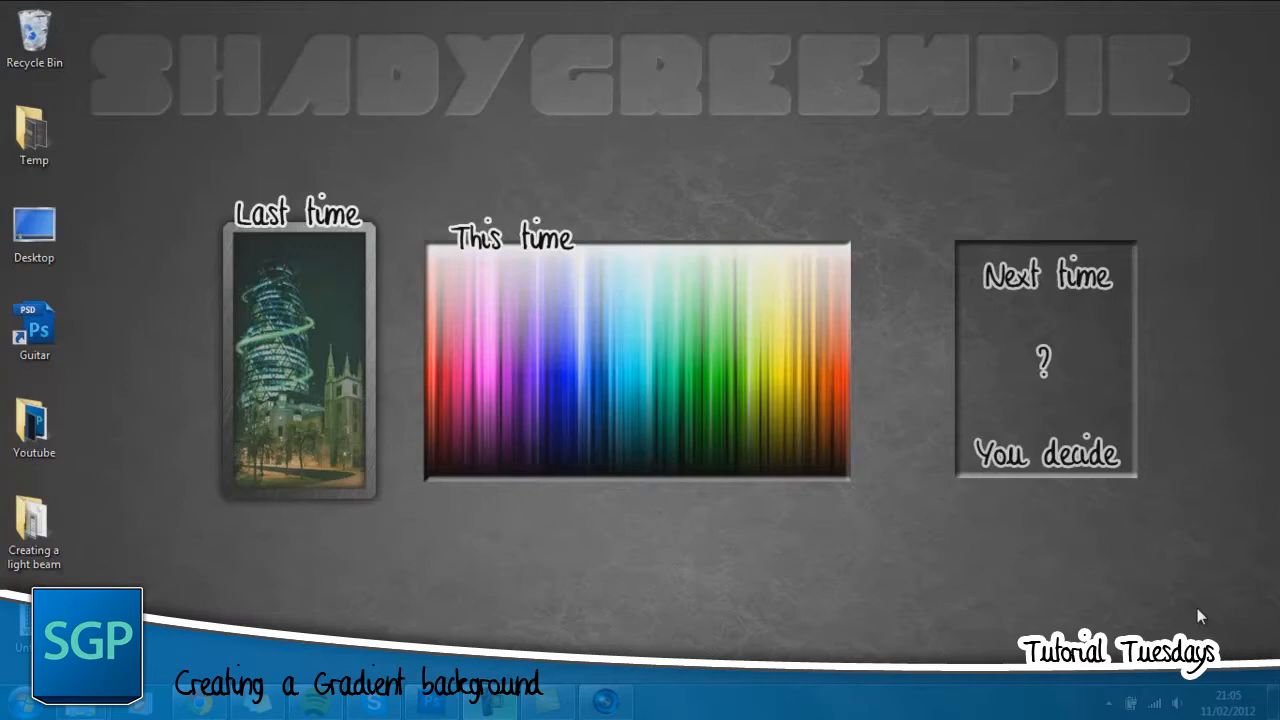
mouse_move(758, 358)
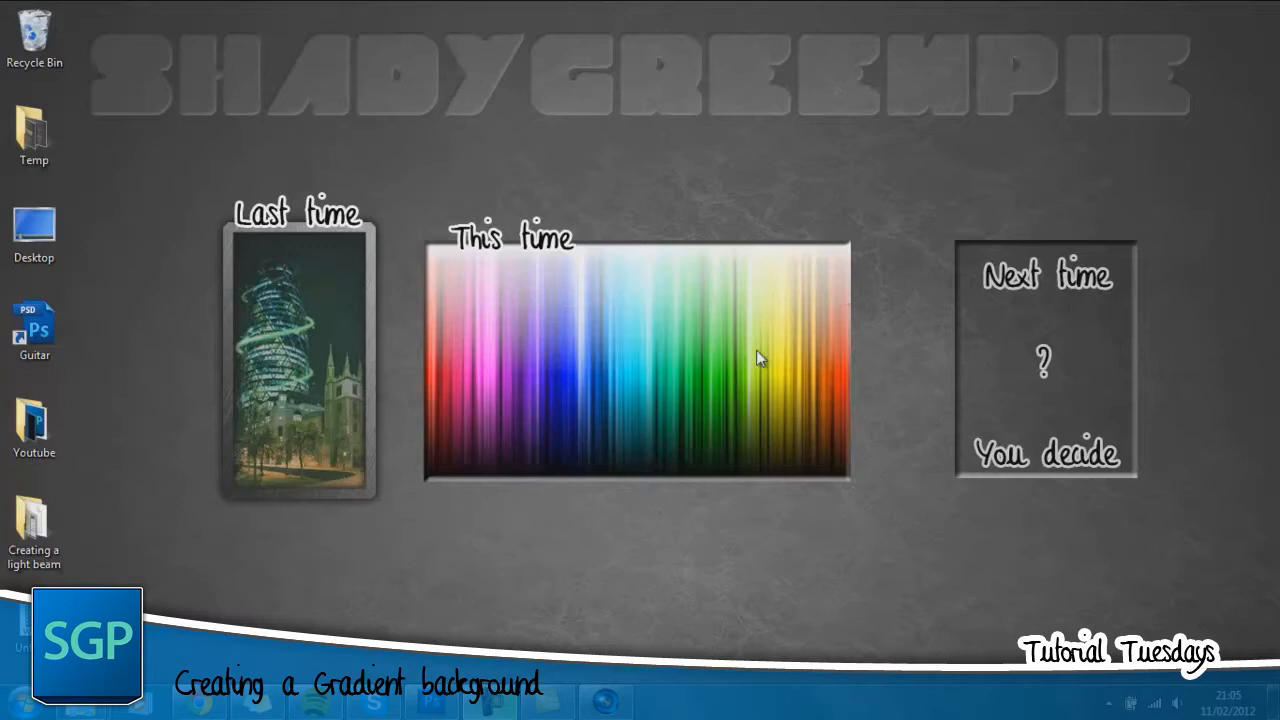
mouse_move(352, 405)
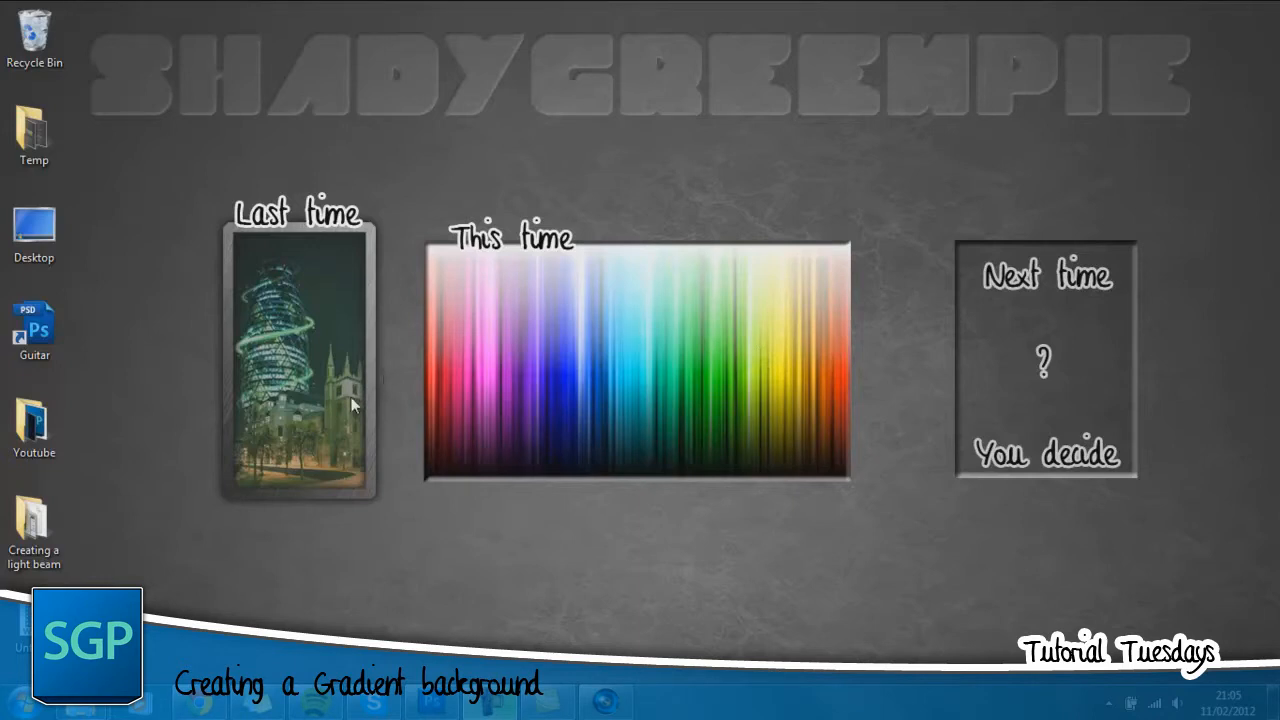
mouse_move(277, 373)
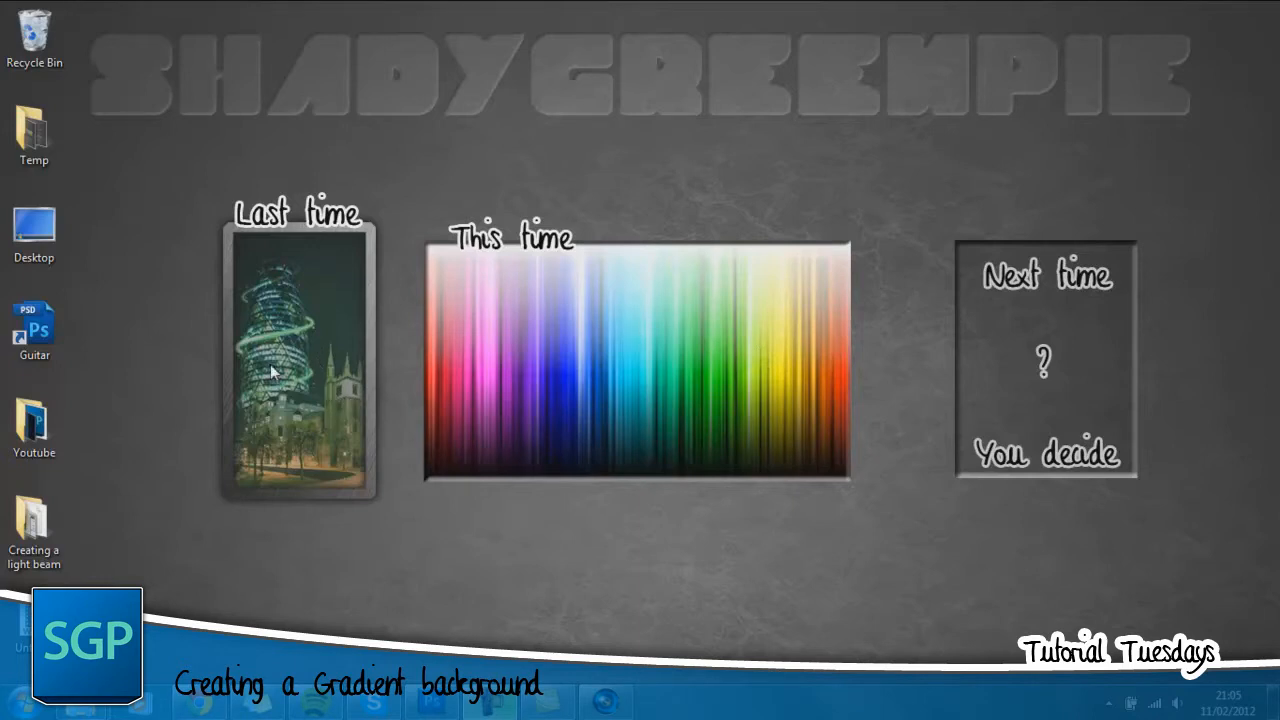
mouse_move(1105, 305)
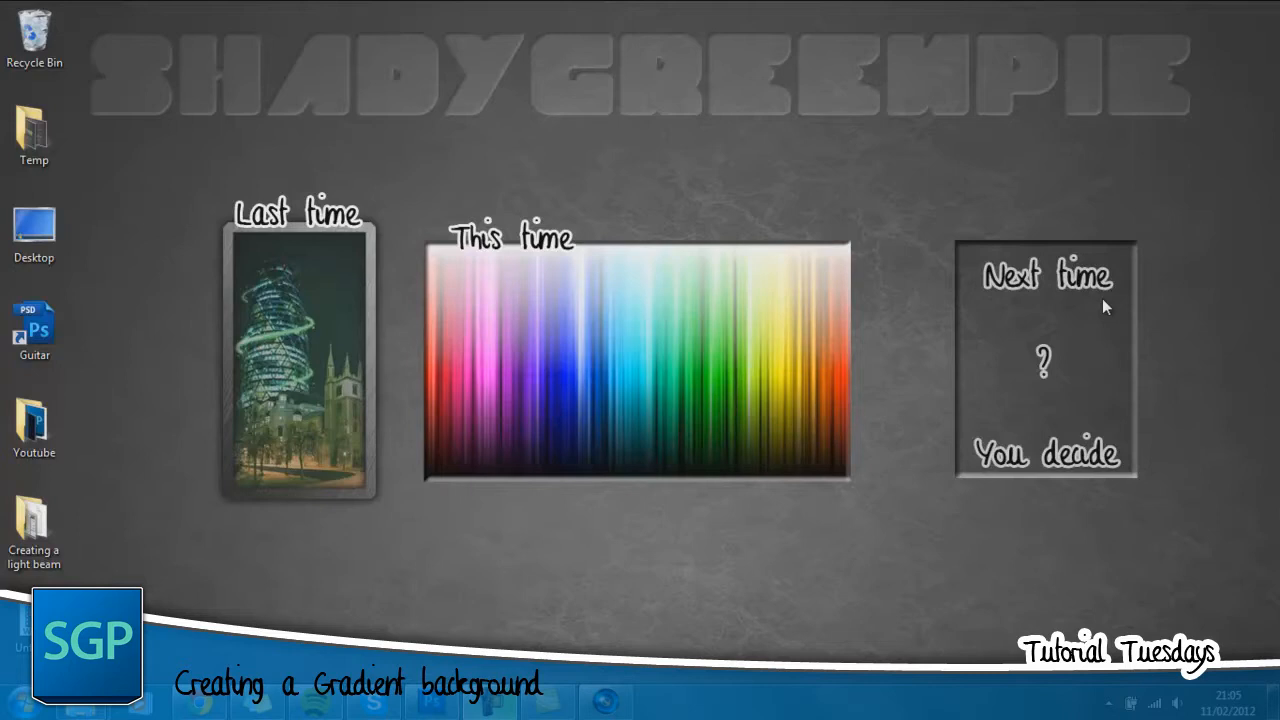
mouse_move(1091, 234)
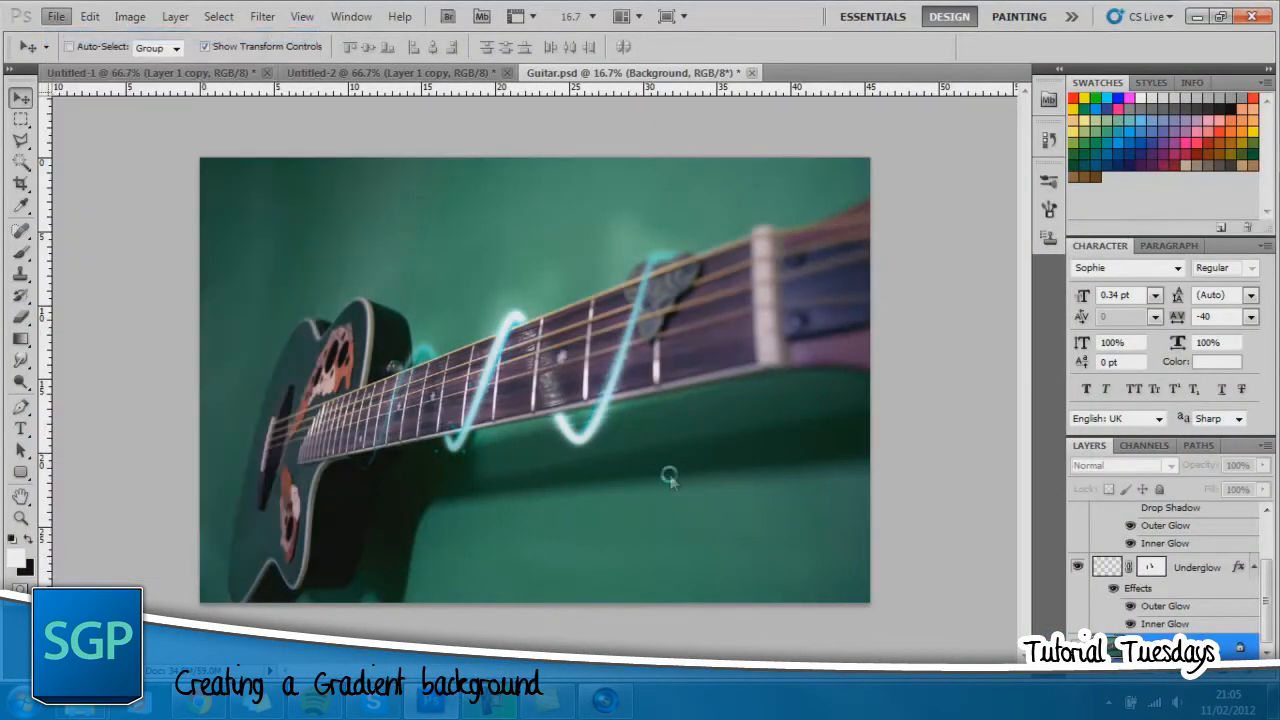
Make a new 1366 × 768 pixel document at 300 ppi resolution.
left_click(56, 16)
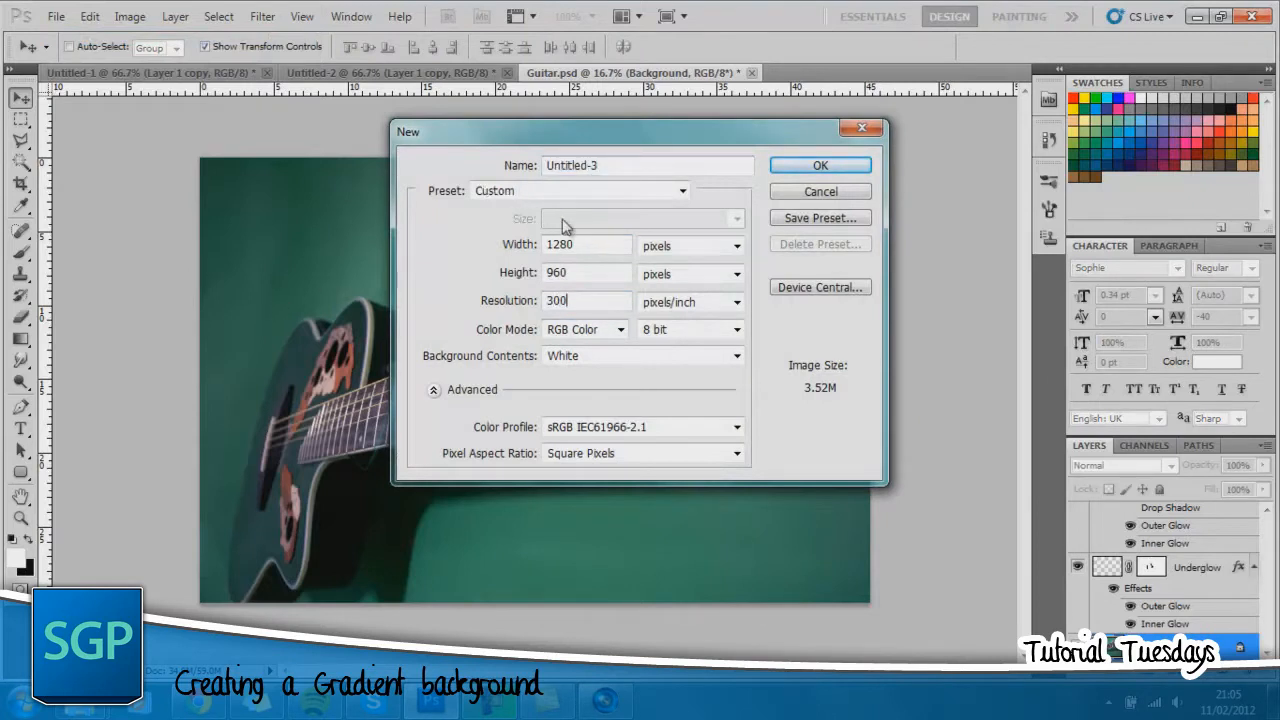
triple_click(587, 245)
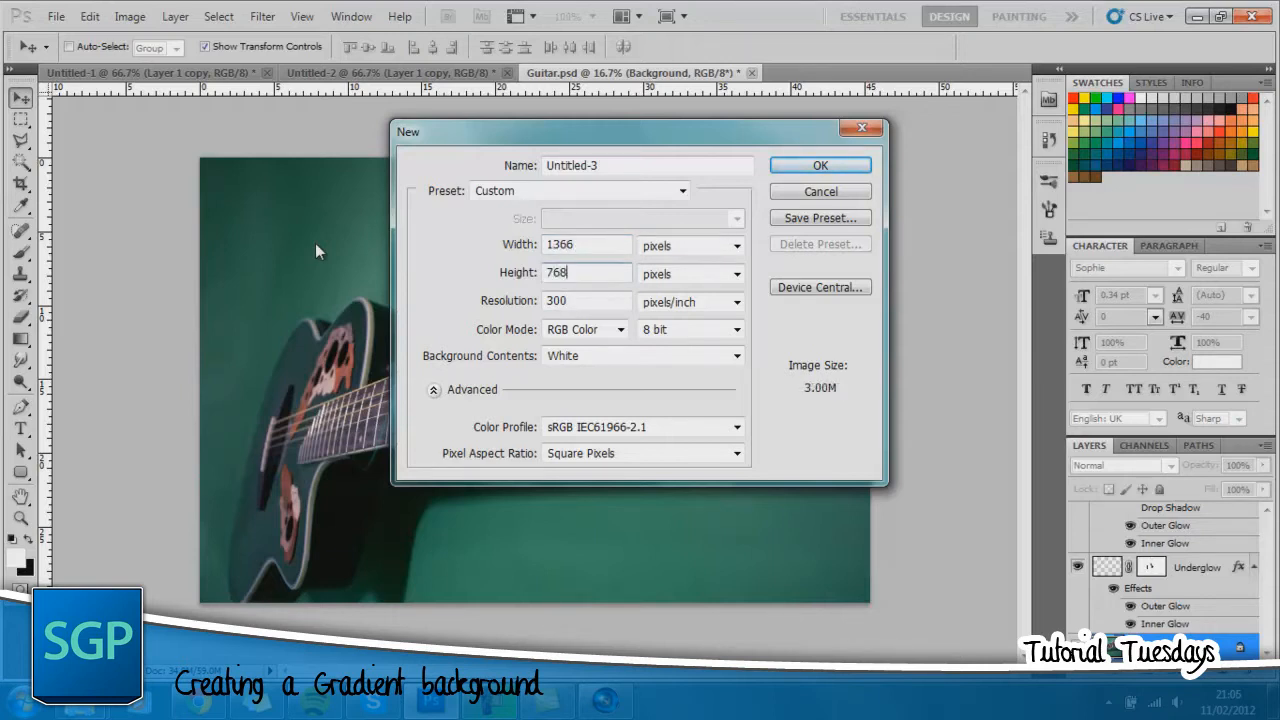
mouse_move(788, 210)
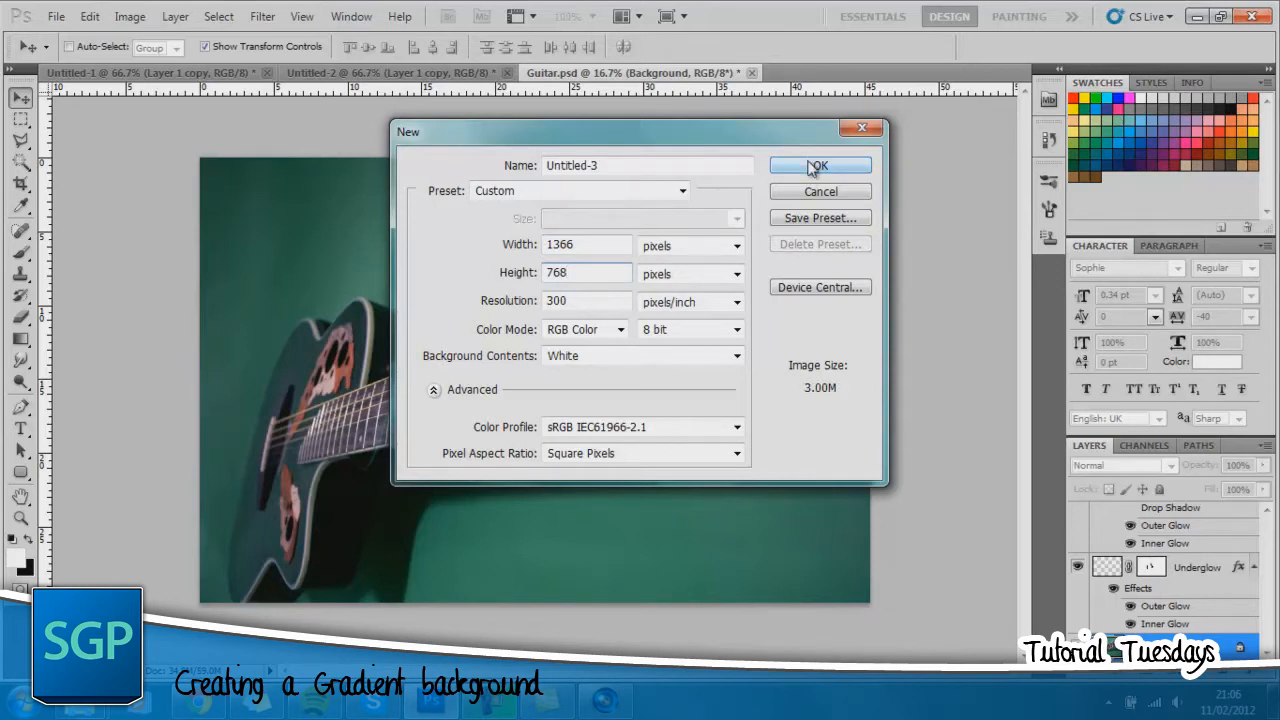
left_click(819, 165)
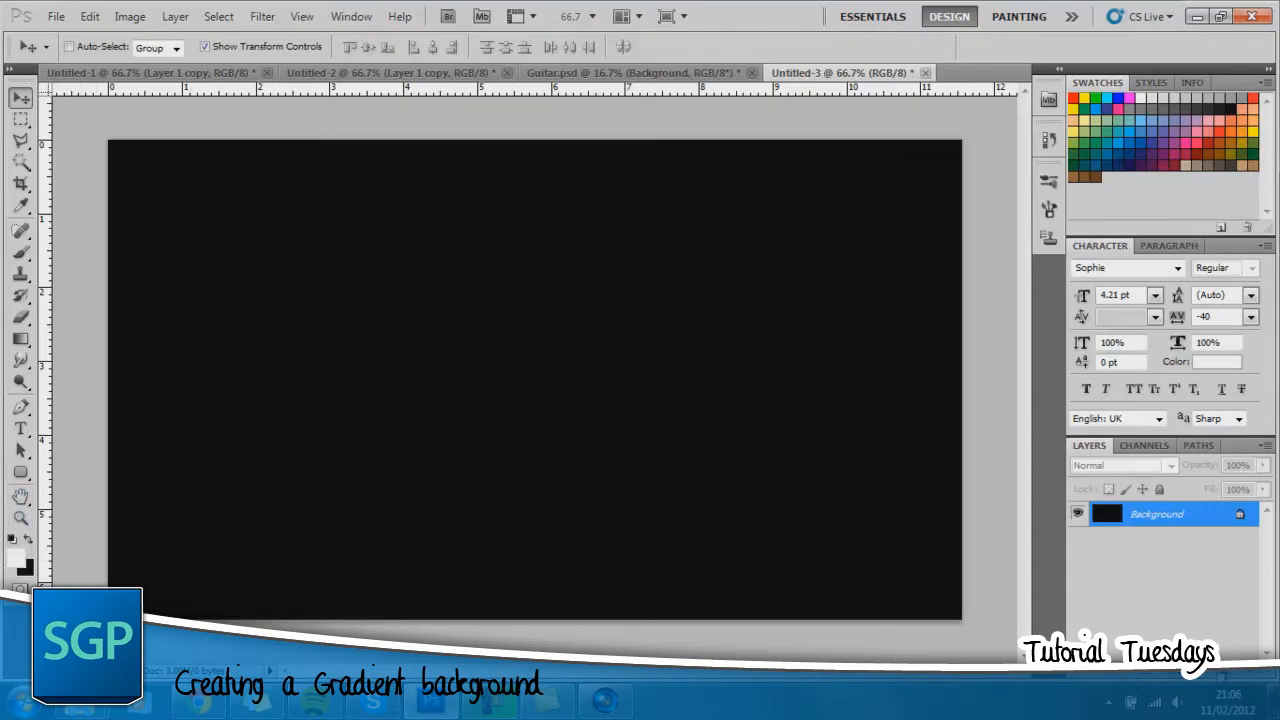
Add Layer 1 above the dark background and fill it using the Paint Bucket.
left_click(1142, 489)
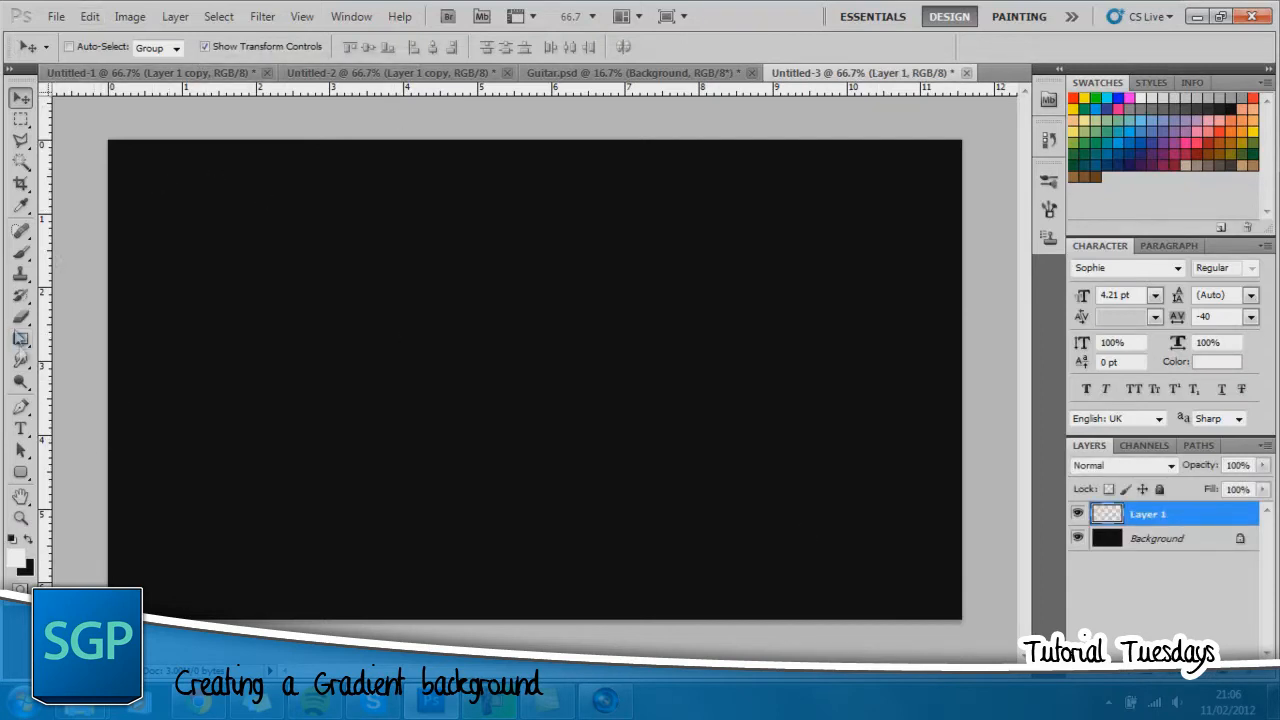
left_click(21, 338)
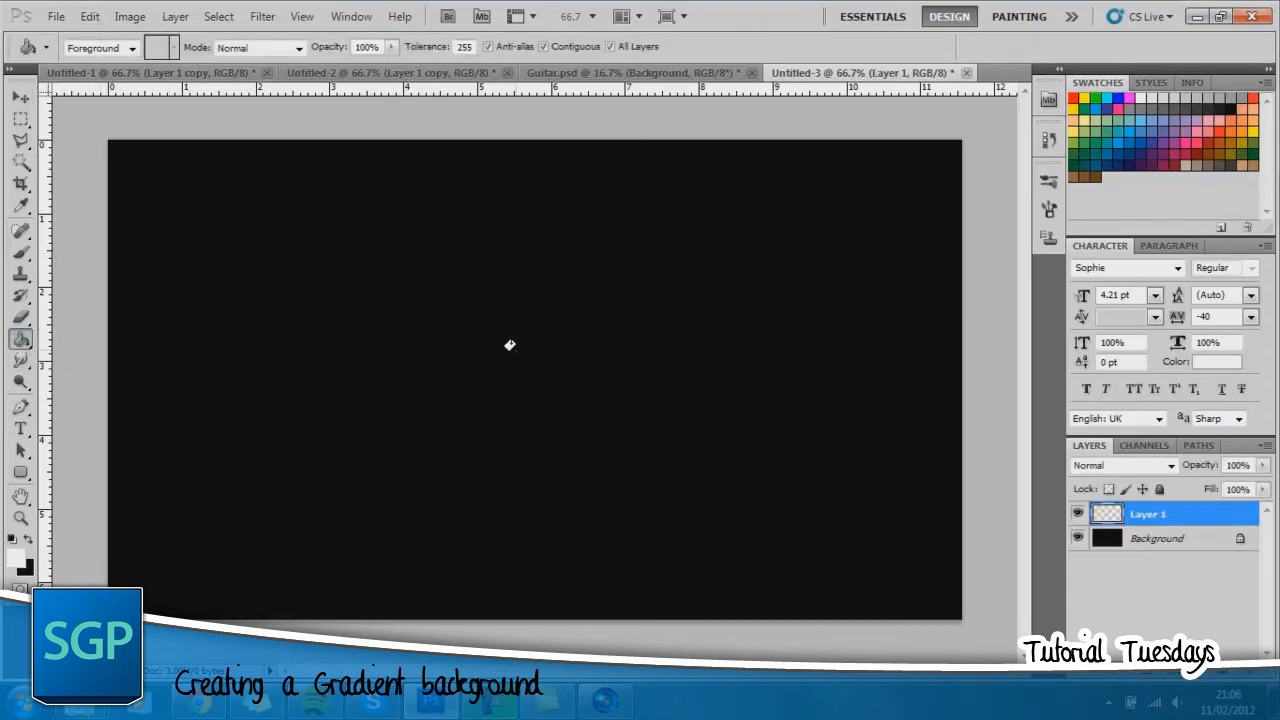
left_click(262, 17)
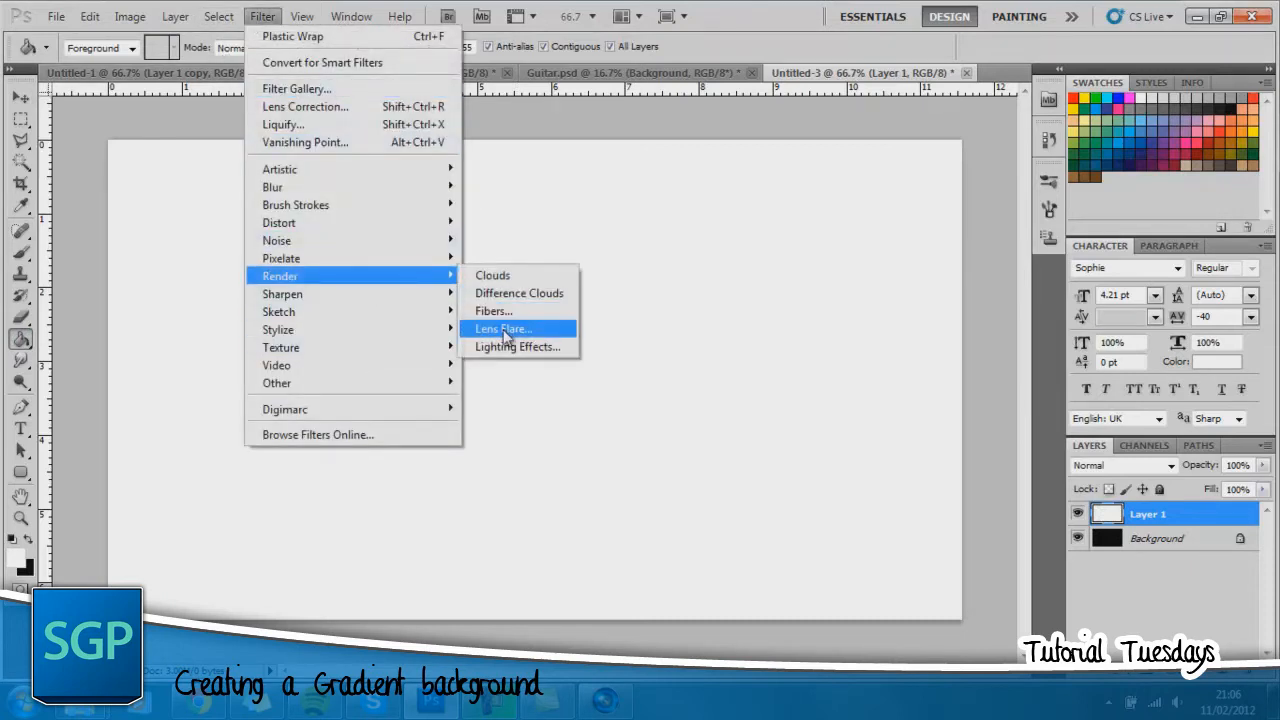
Render Fibers on Layer 1 with Variance 20 and Strength 4.
left_click(493, 311)
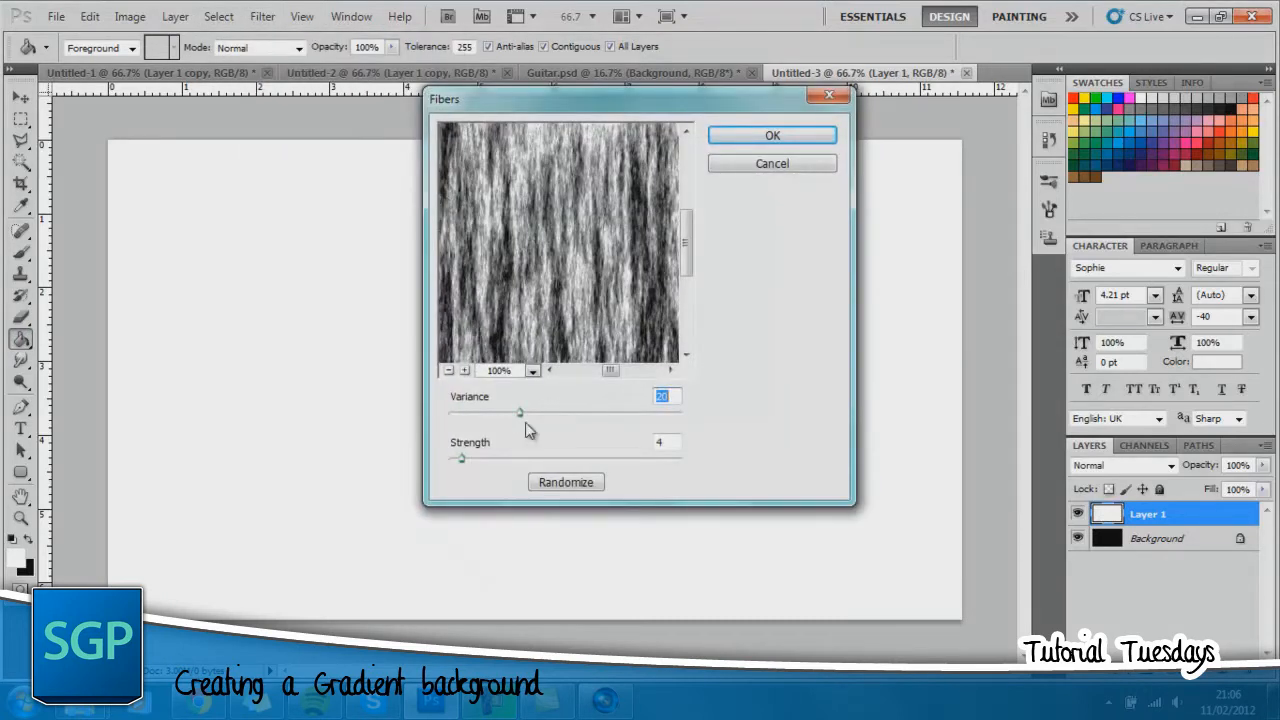
left_click_drag(518, 412, 525, 412)
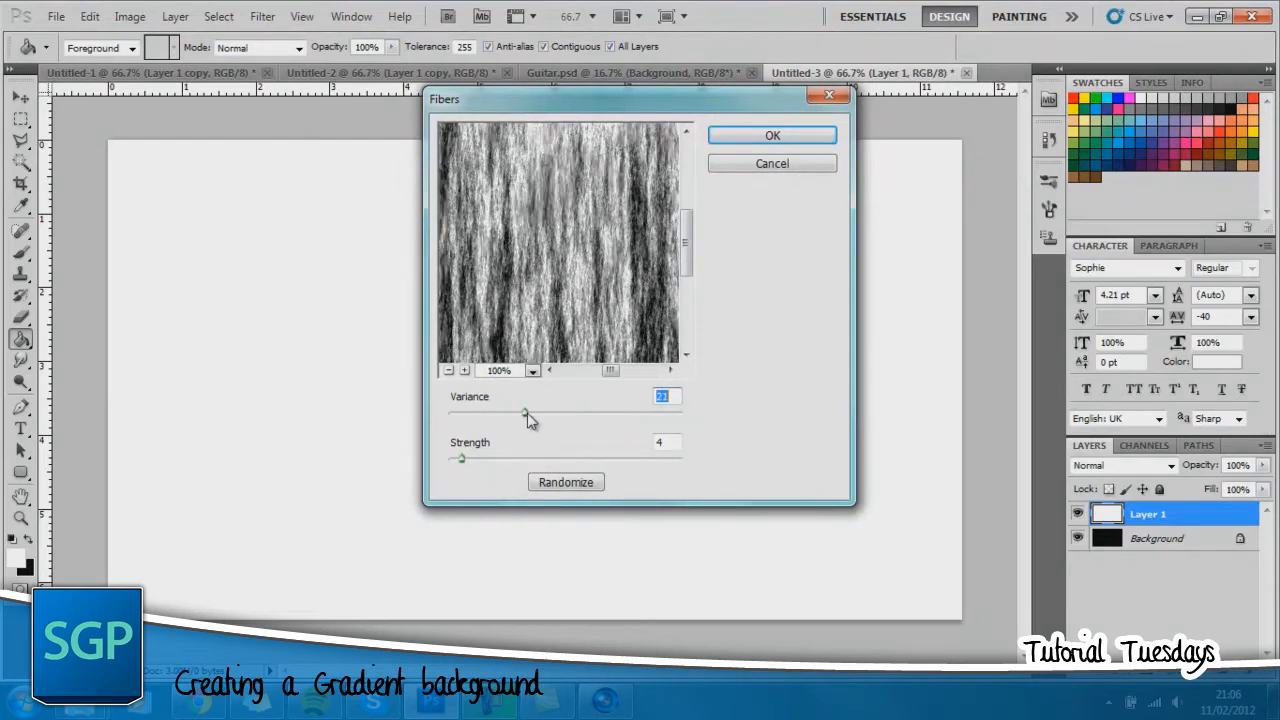
left_click_drag(527, 413, 512, 413)
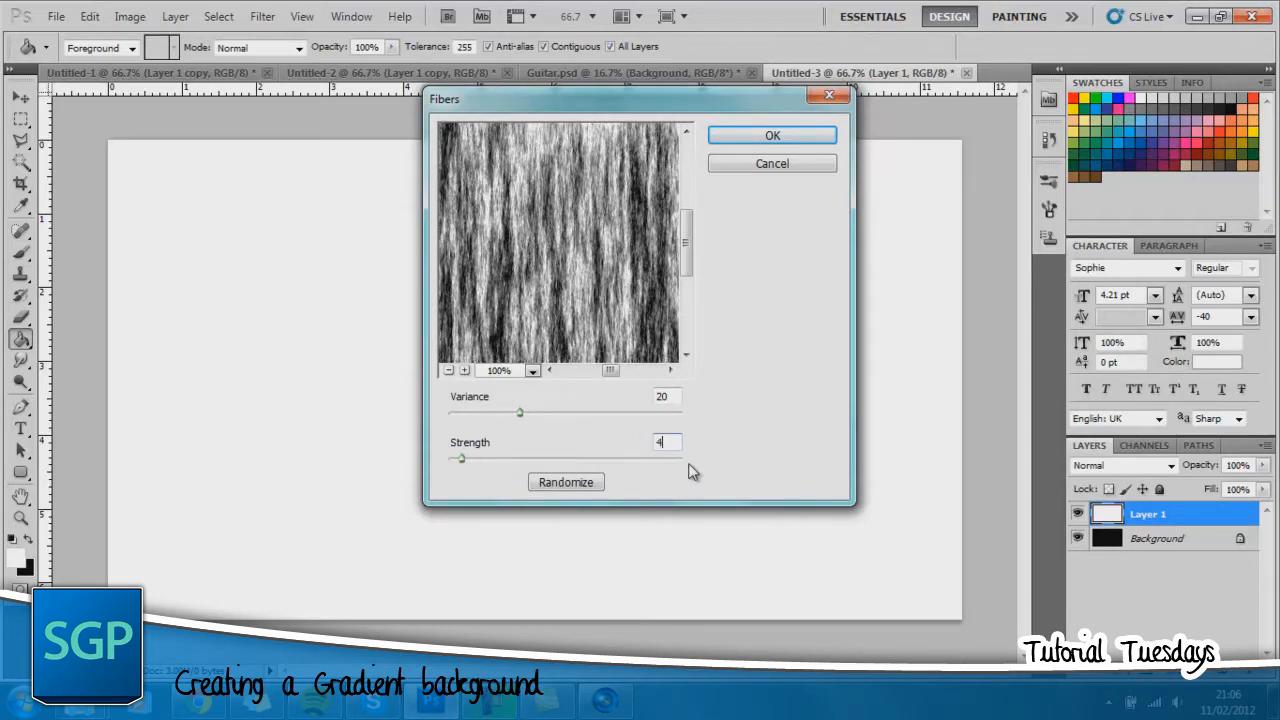
left_click(771, 135)
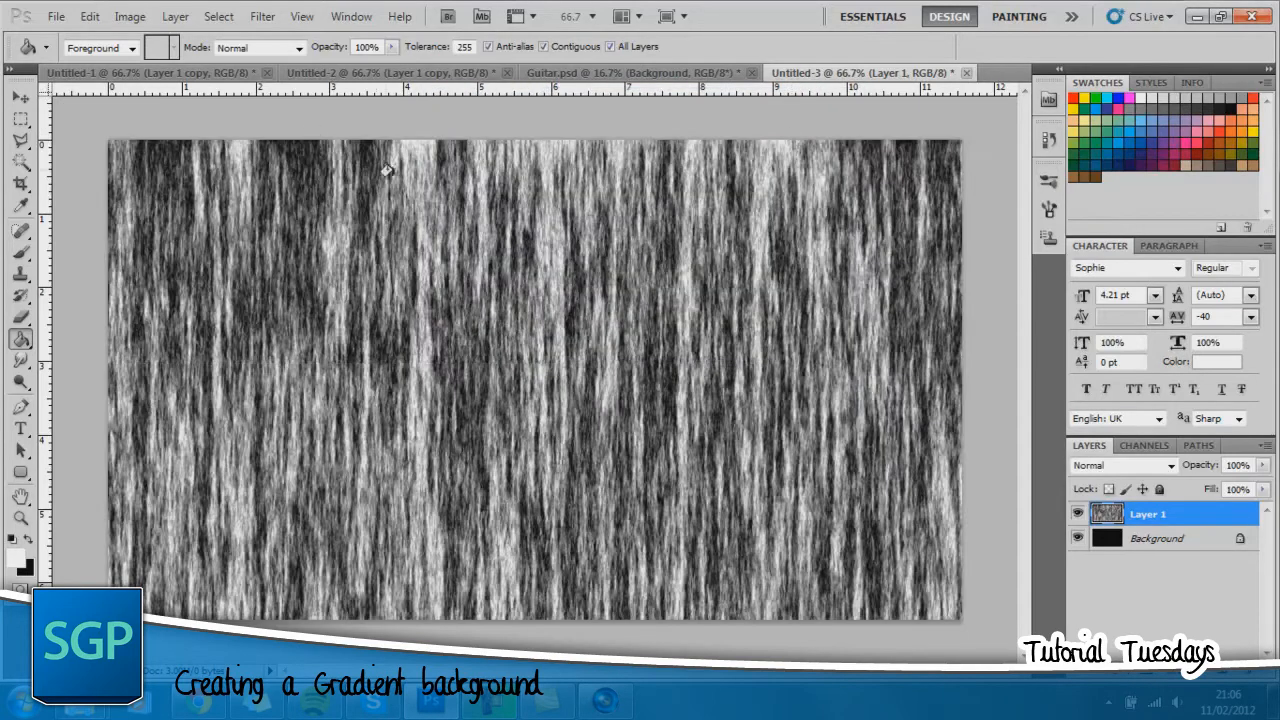
Apply Motion Blur at angle 90° and distance 999 pixels to the fibers.
left_click(262, 16)
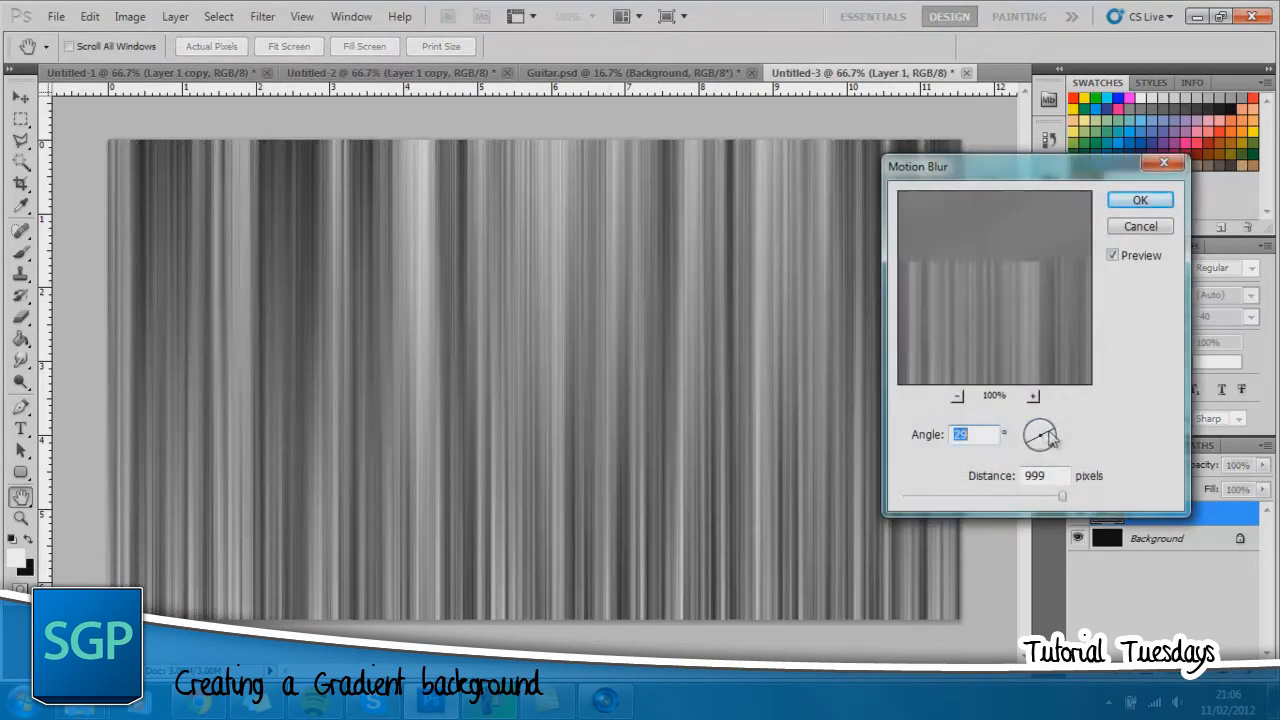
left_click_drag(1045, 425, 1050, 440)
type("90")
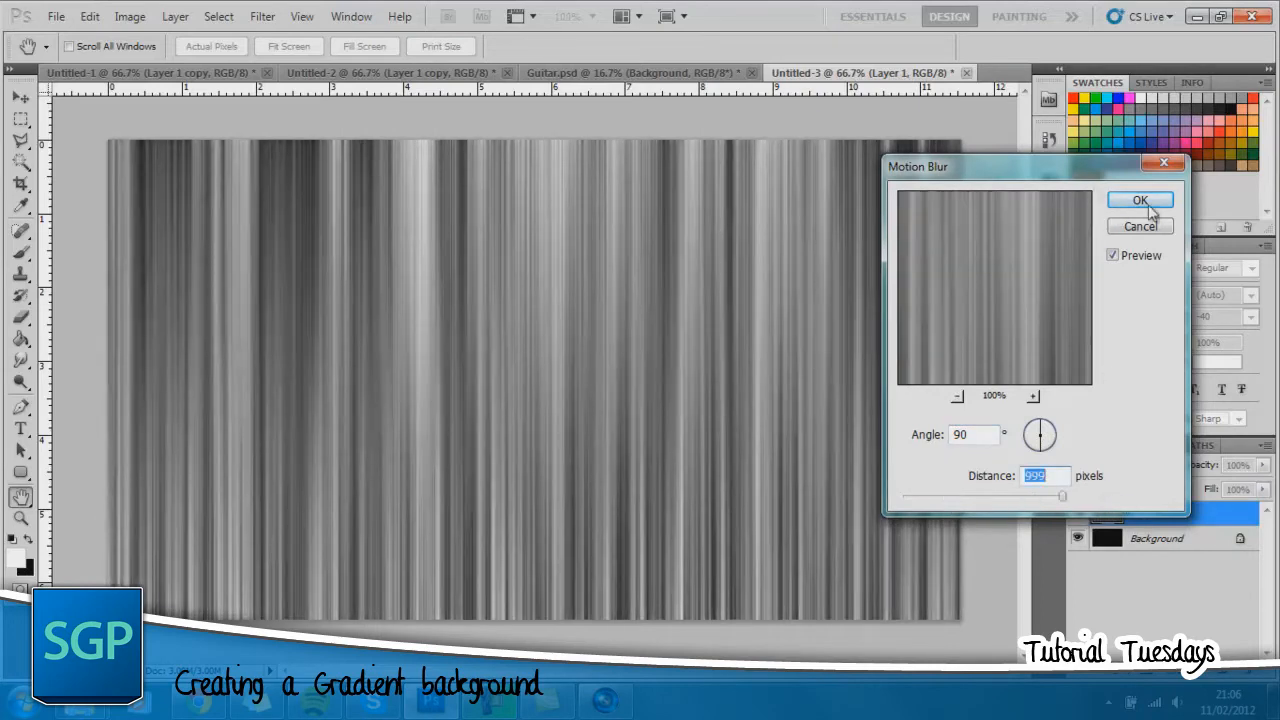
left_click(1140, 200)
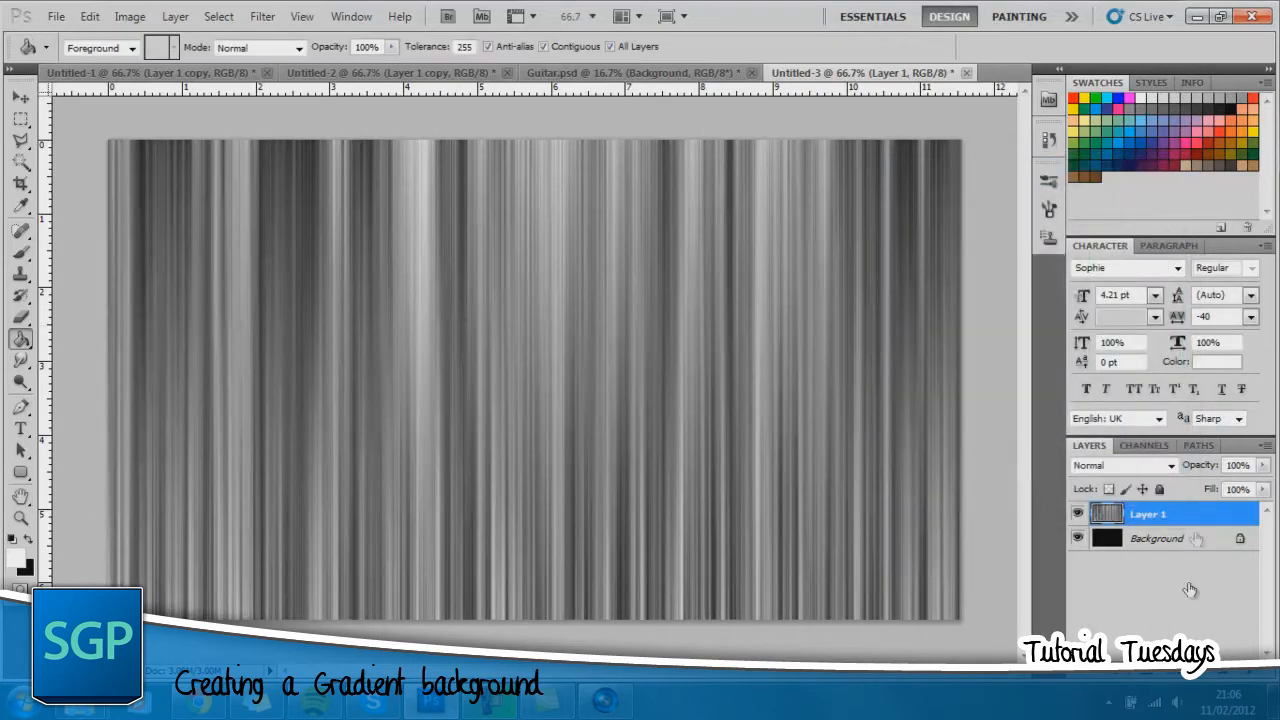
Give Layer 1 a left-to-right Spectrum Gradient Overlay in Overlay blend mode.
right_click(1148, 513)
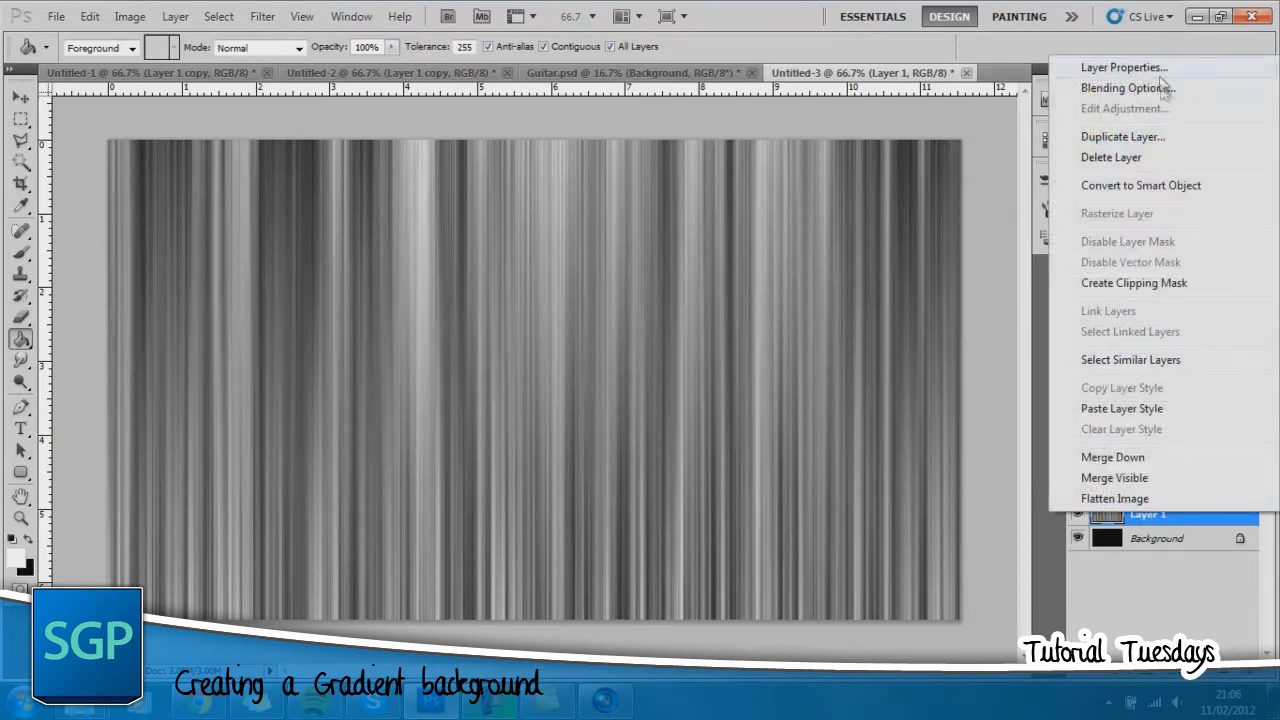
left_click(1126, 88)
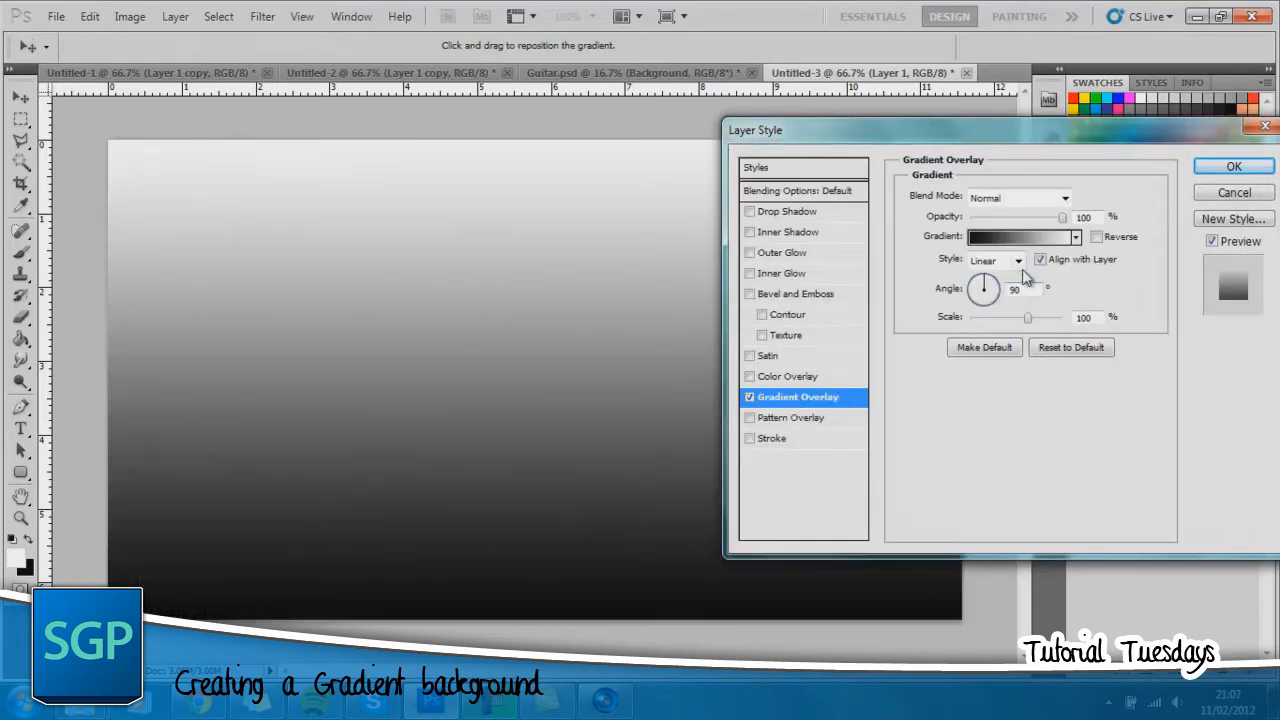
left_click(1017, 236)
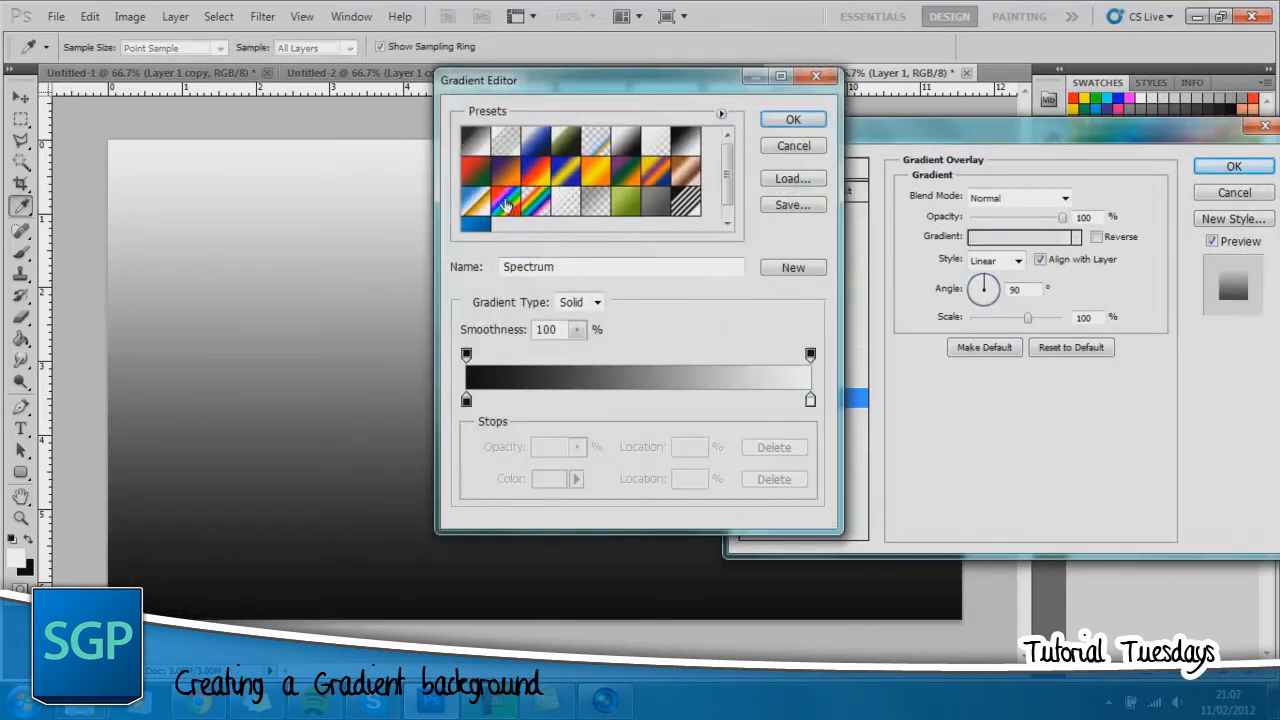
left_click(792, 119)
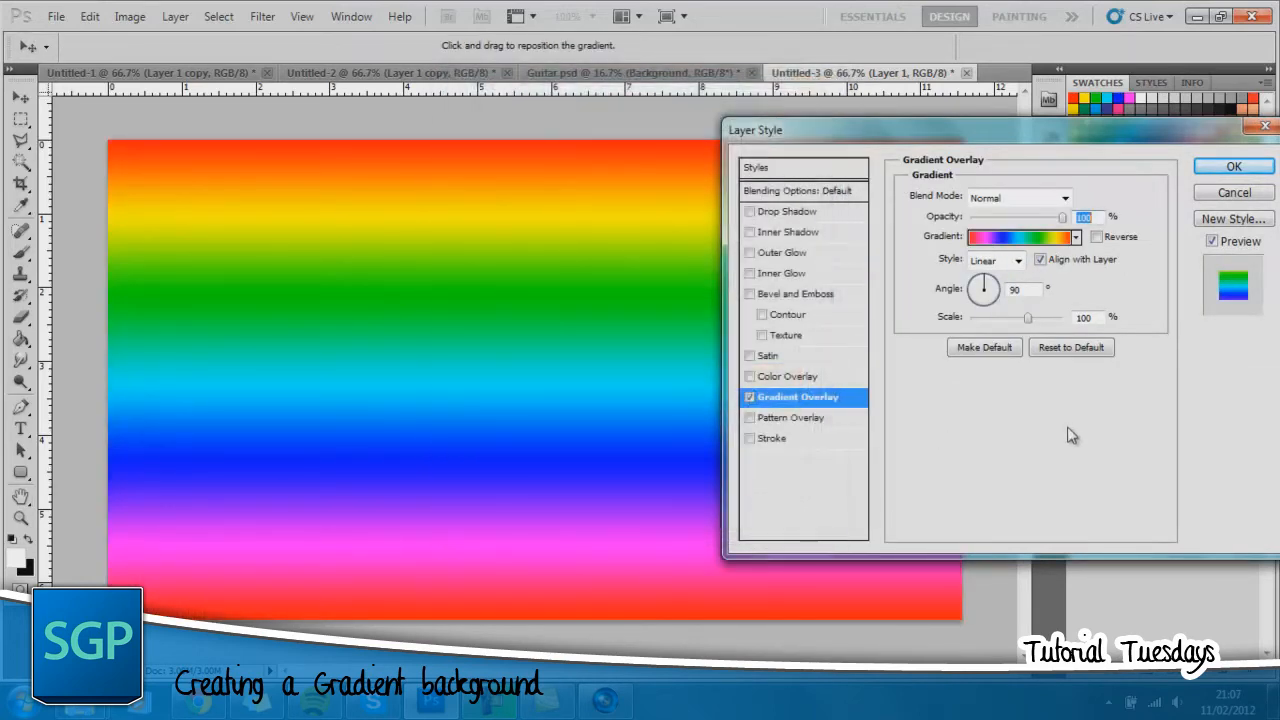
left_click_drag(985, 280, 1060, 295)
type("0")
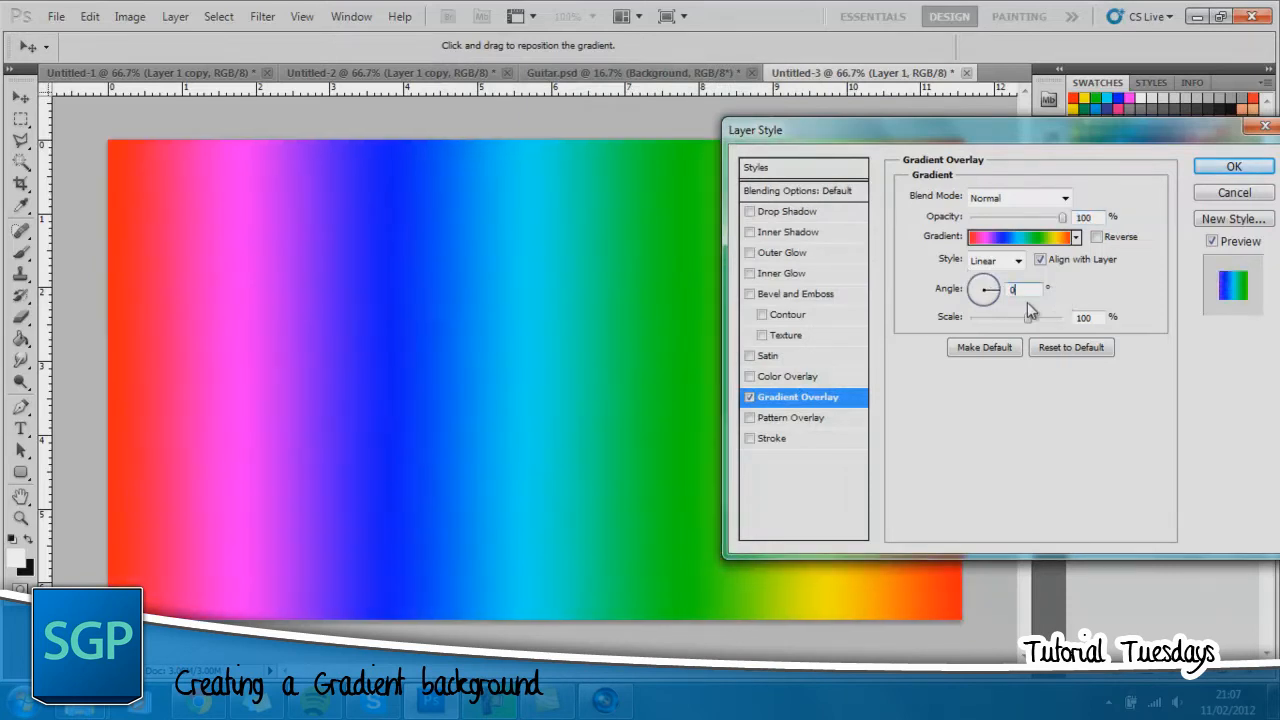
left_click(1018, 197)
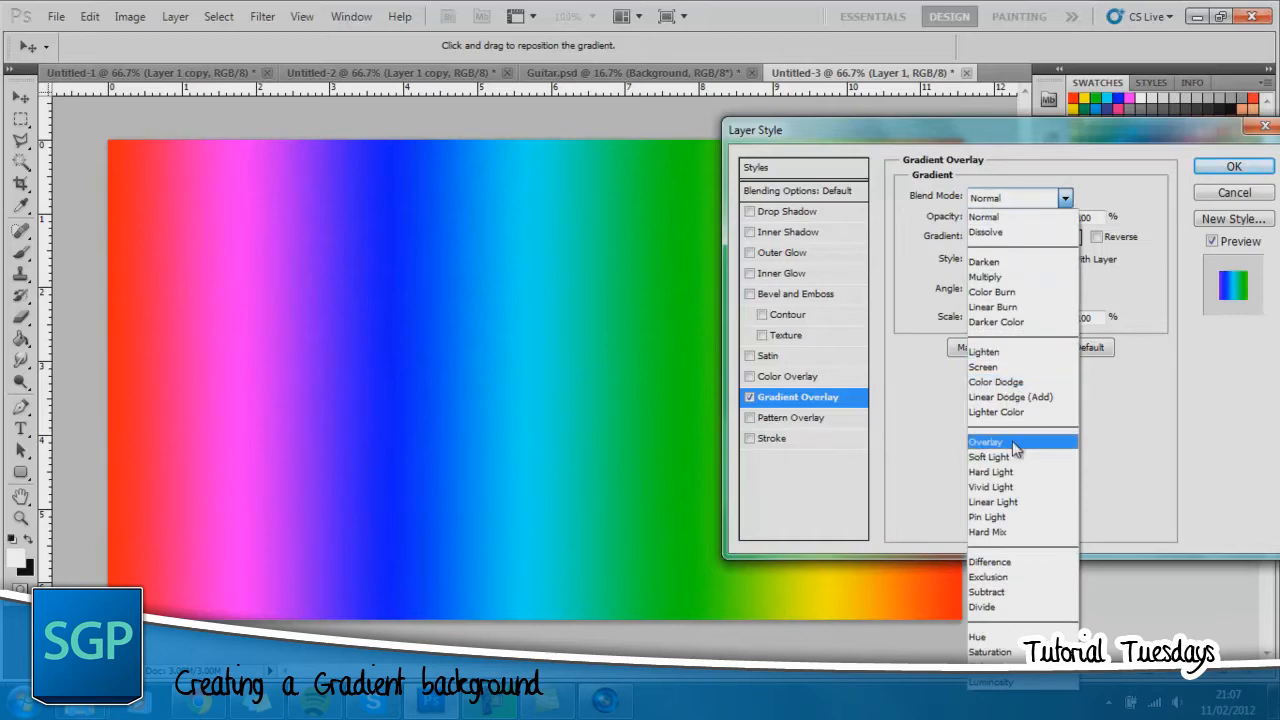
left_click(985, 441)
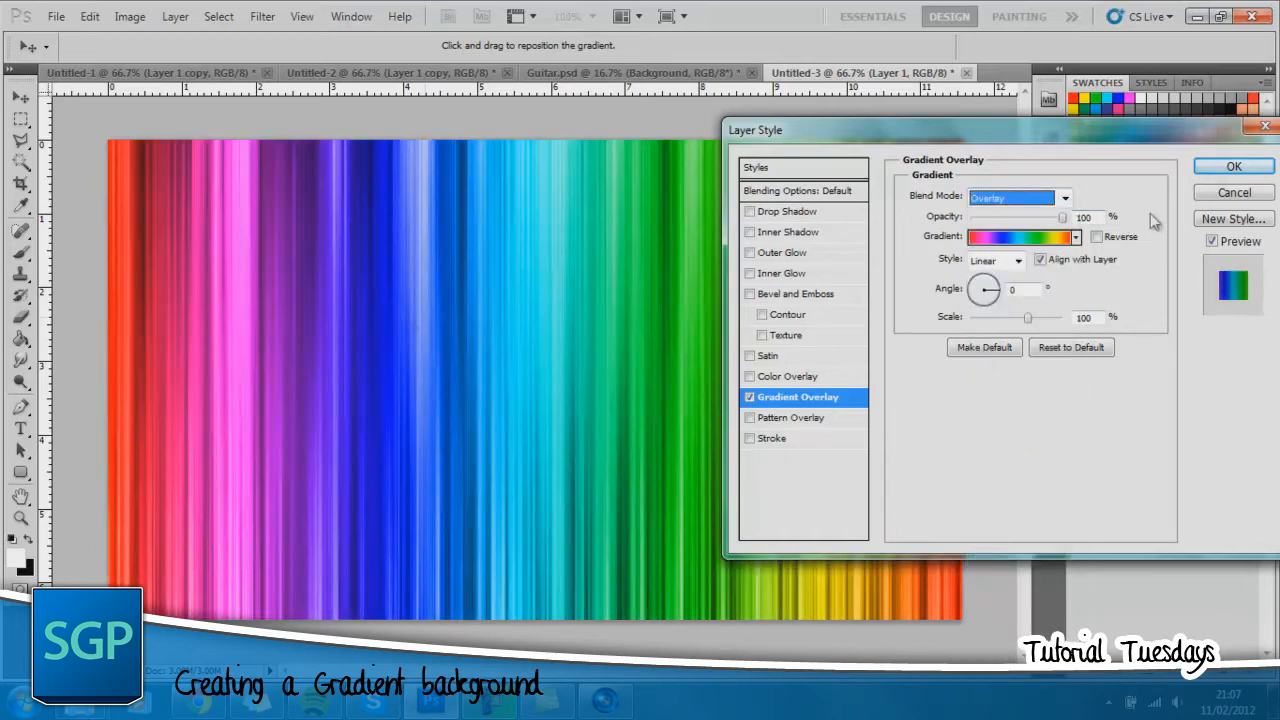
left_click(1234, 166)
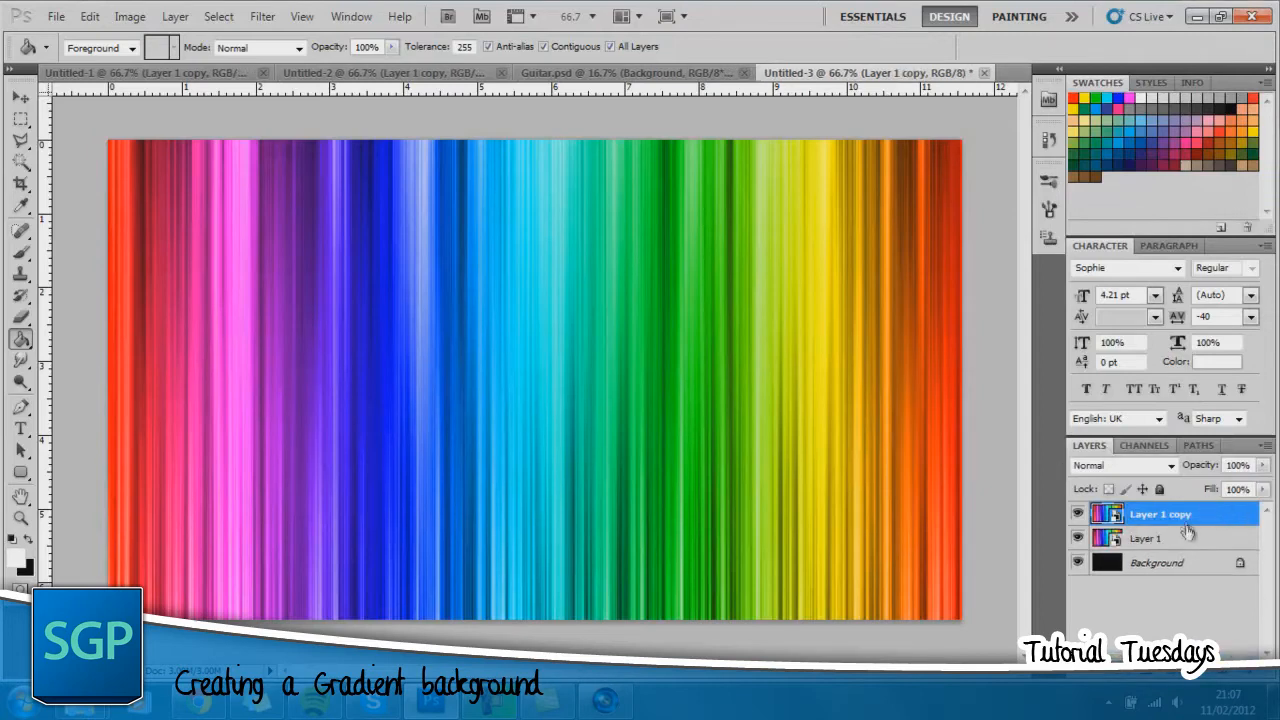
Apply High Pass with a radius of about 23 pixels to the duplicated streak layer.
left_click(262, 16)
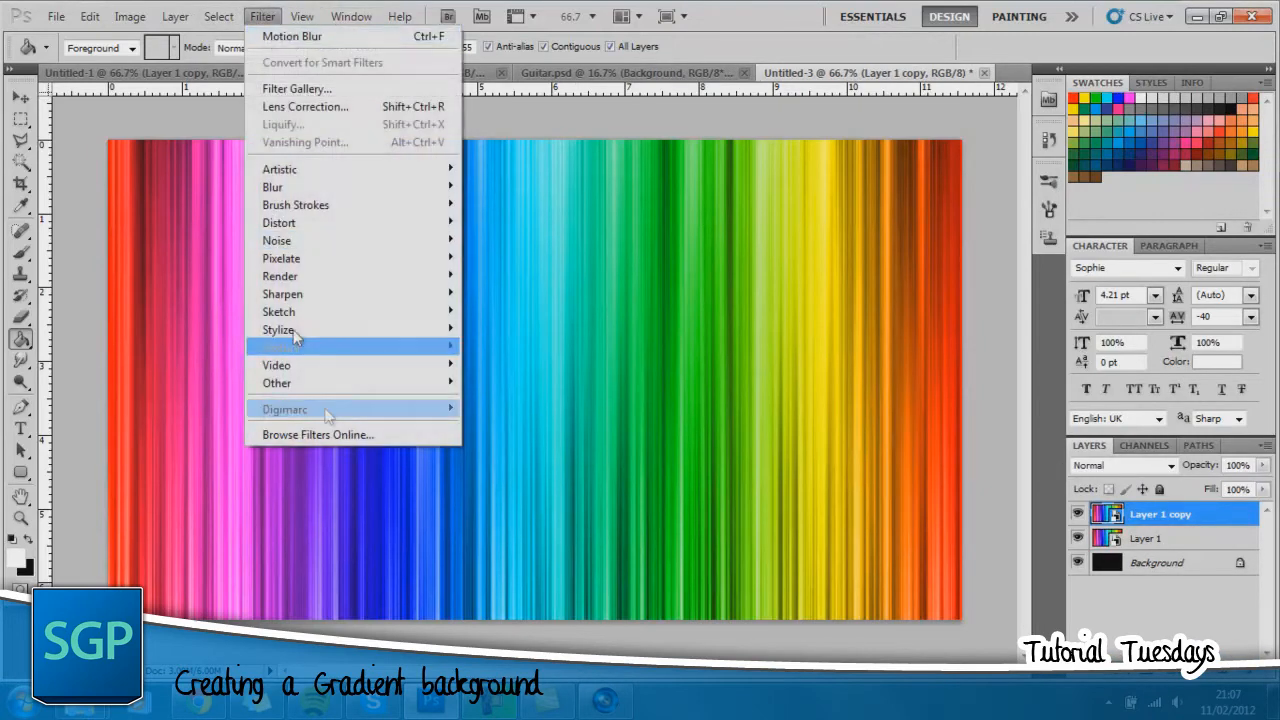
mouse_move(277, 383)
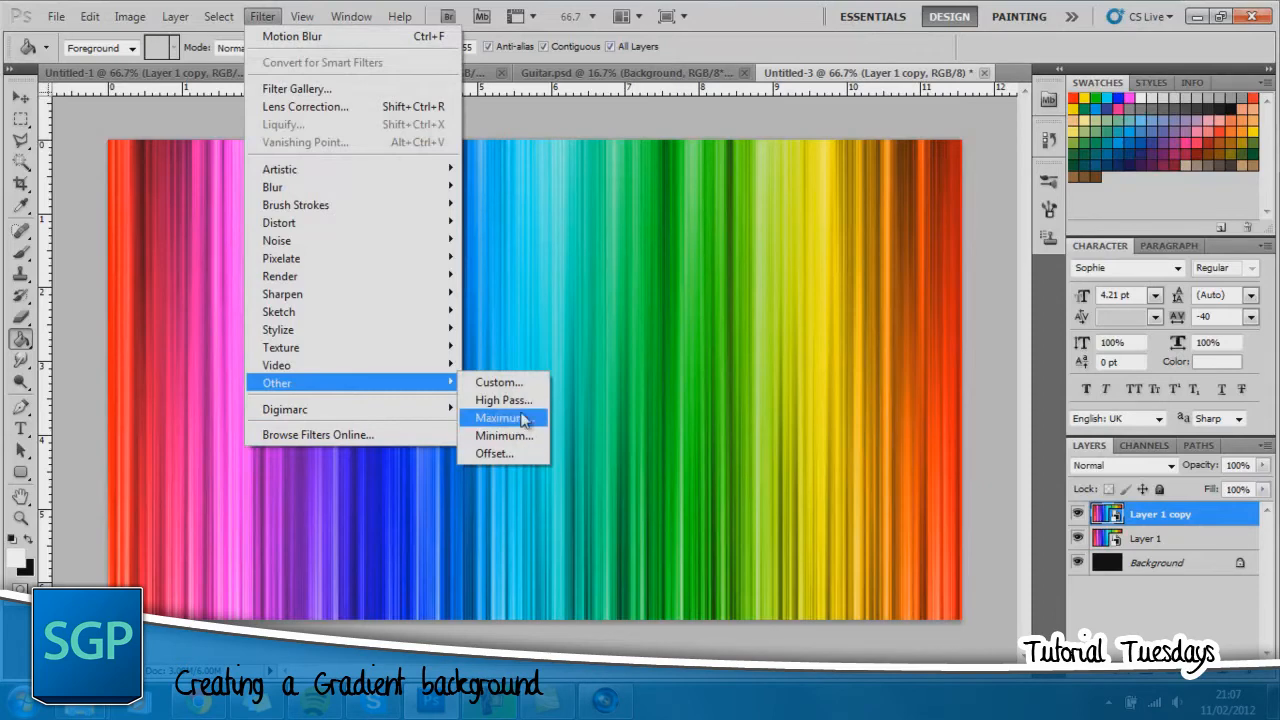
left_click(503, 399)
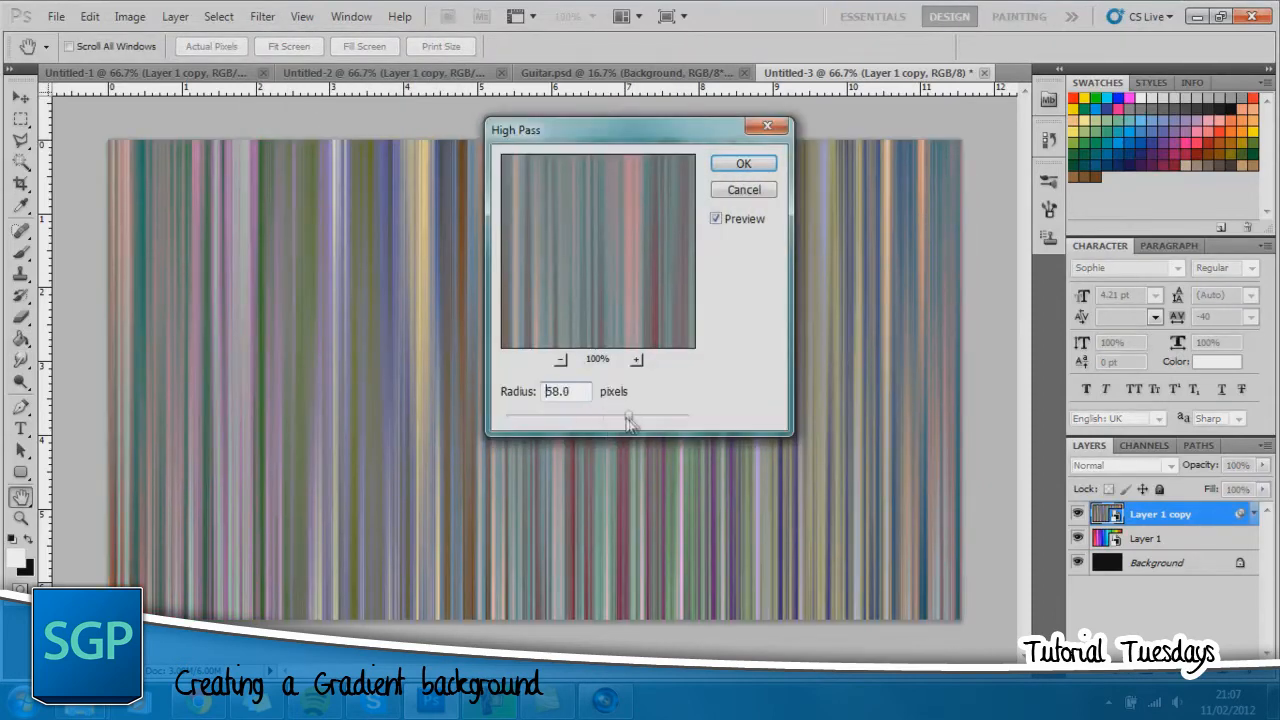
left_click_drag(630, 418, 600, 418)
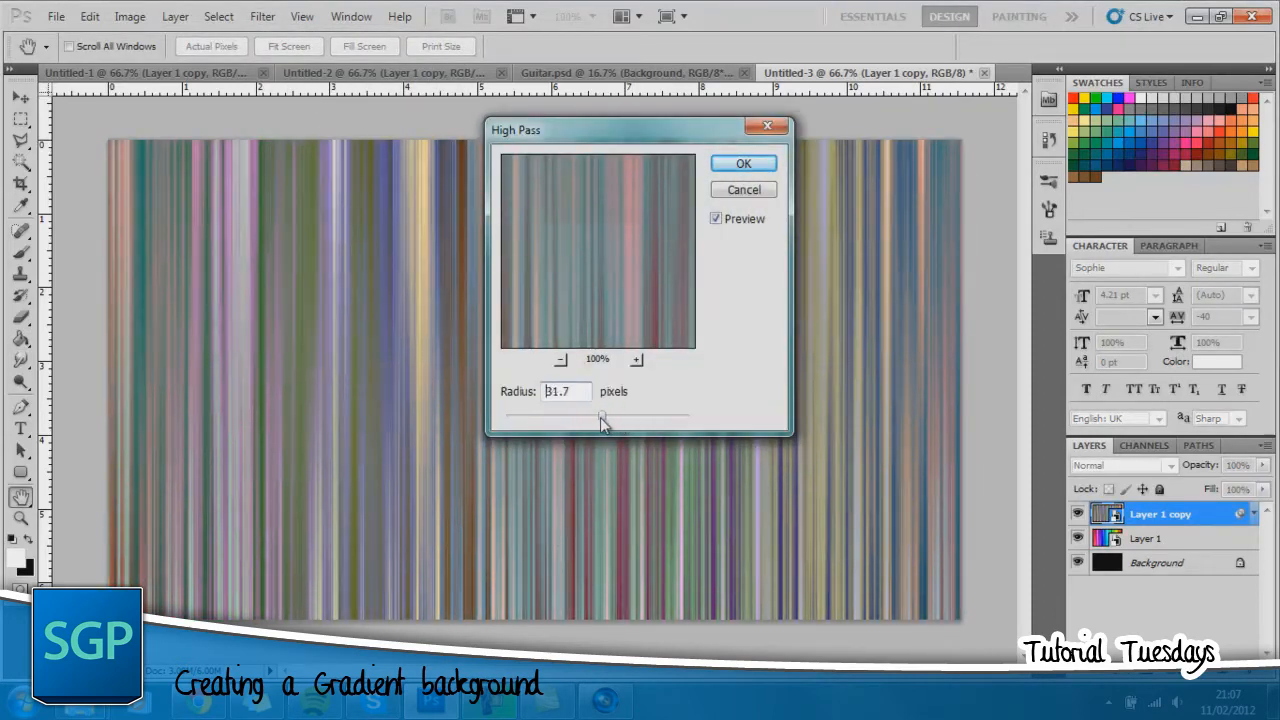
left_click_drag(600, 415, 629, 415)
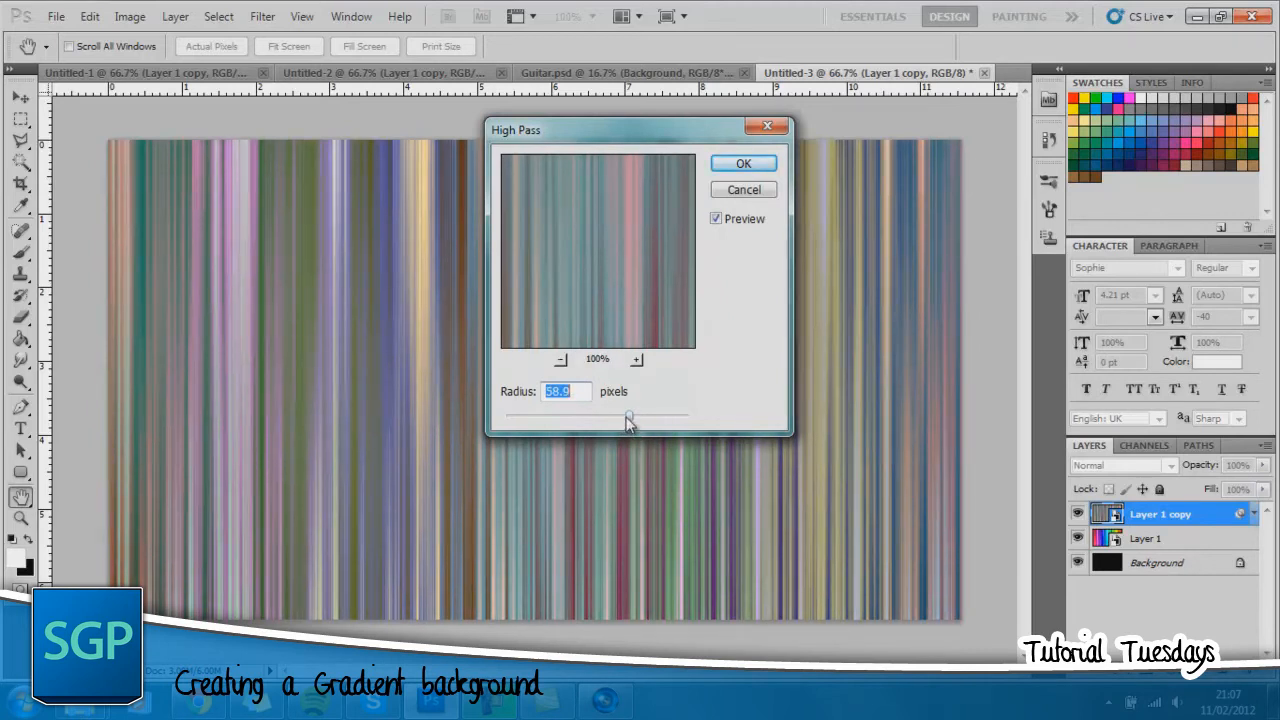
left_click_drag(628, 415, 645, 418)
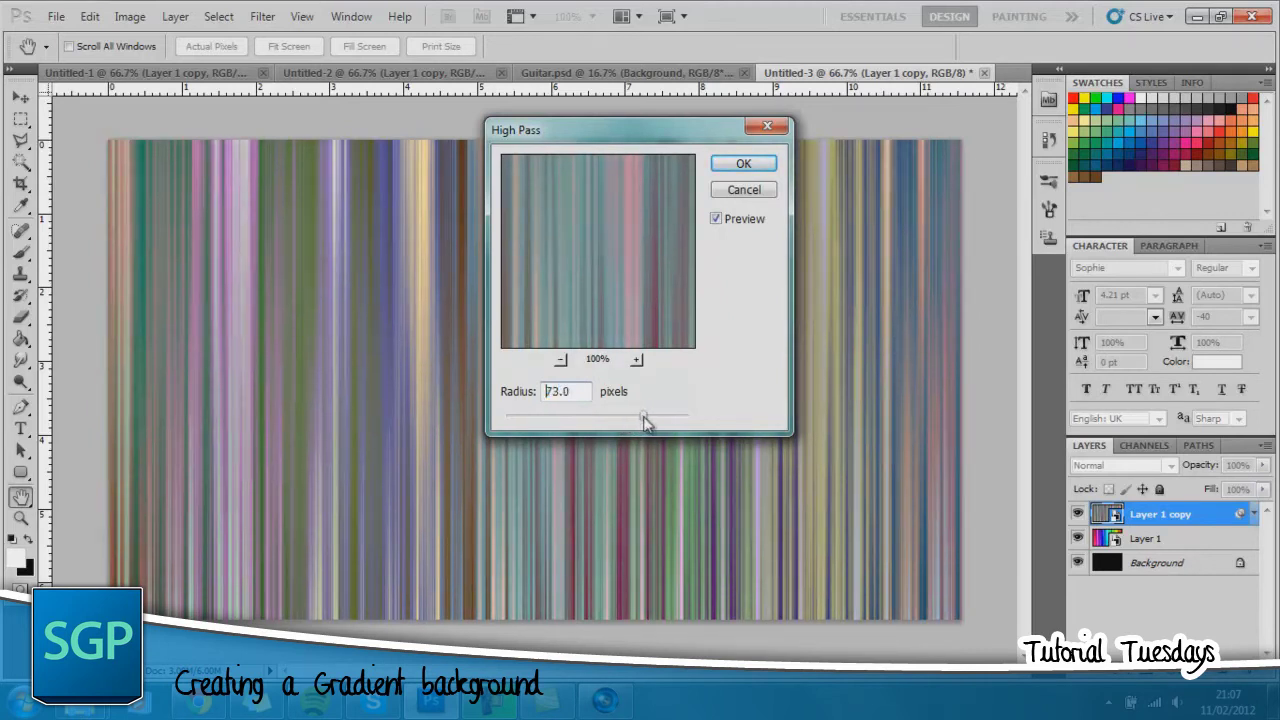
left_click_drag(645, 415, 595, 415)
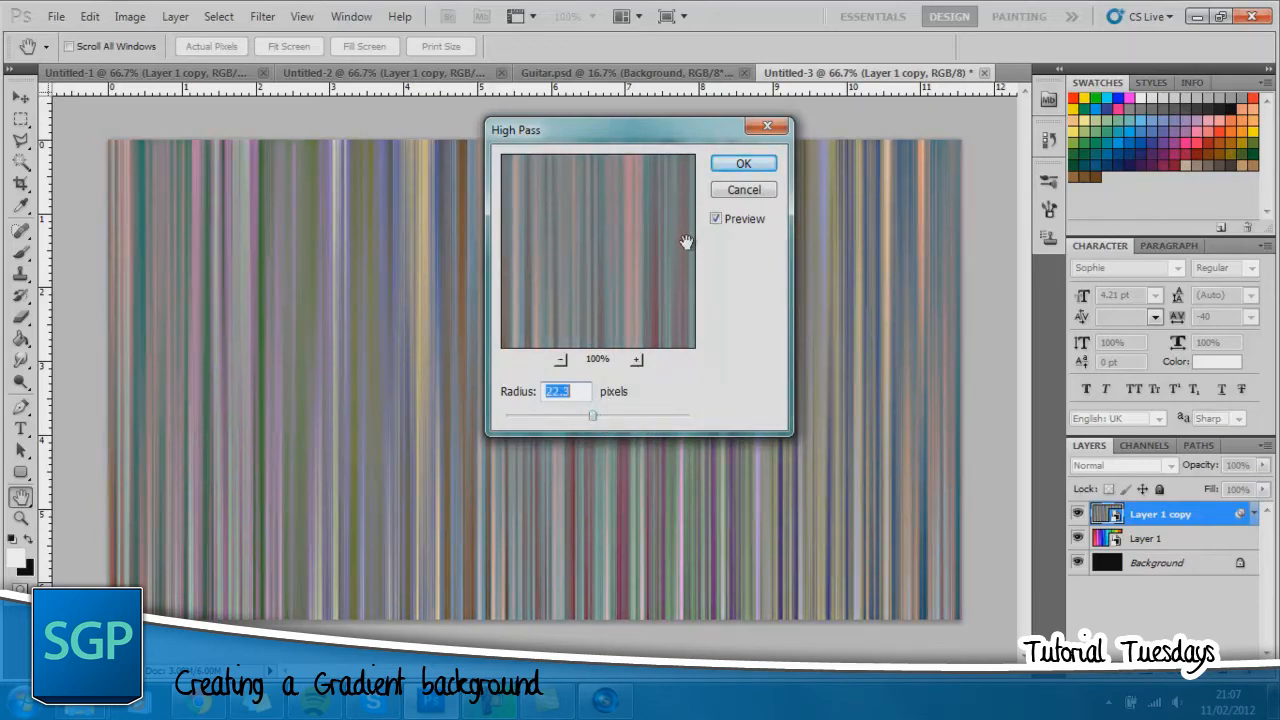
left_click(743, 163)
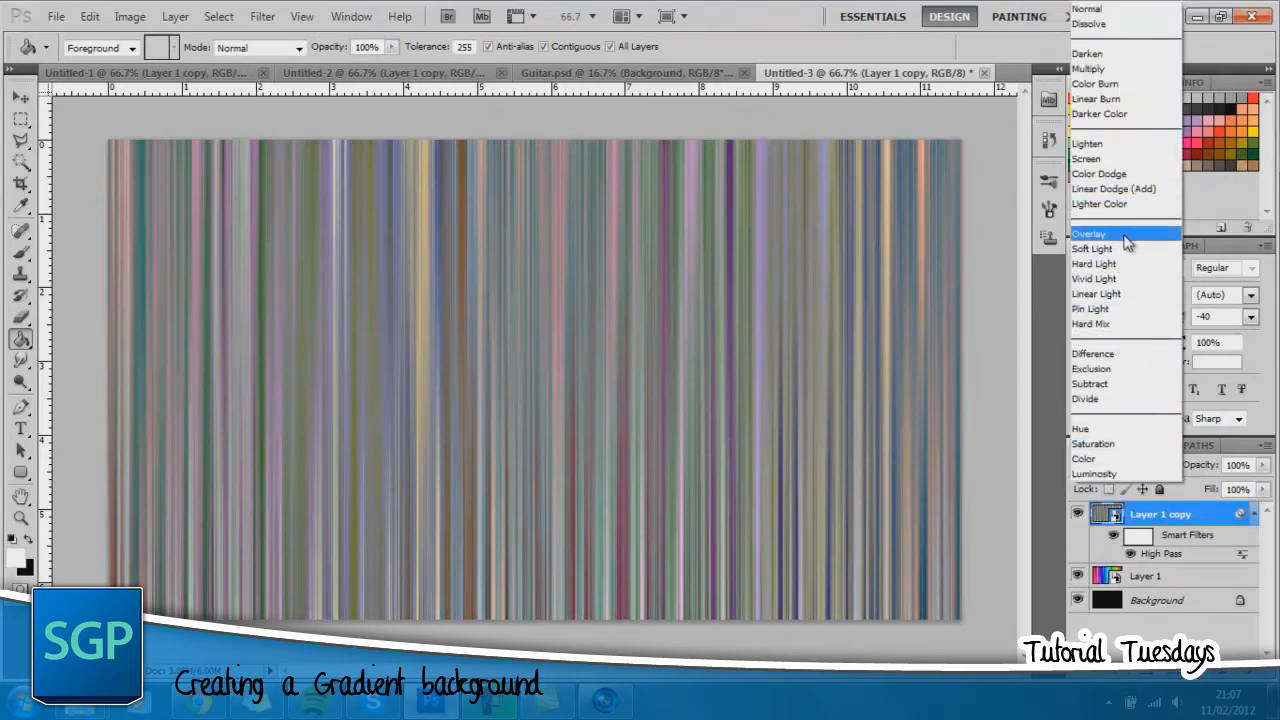
Set the High Pass copy to Overlay and also select Layer 1 for merging.
left_click(1089, 233)
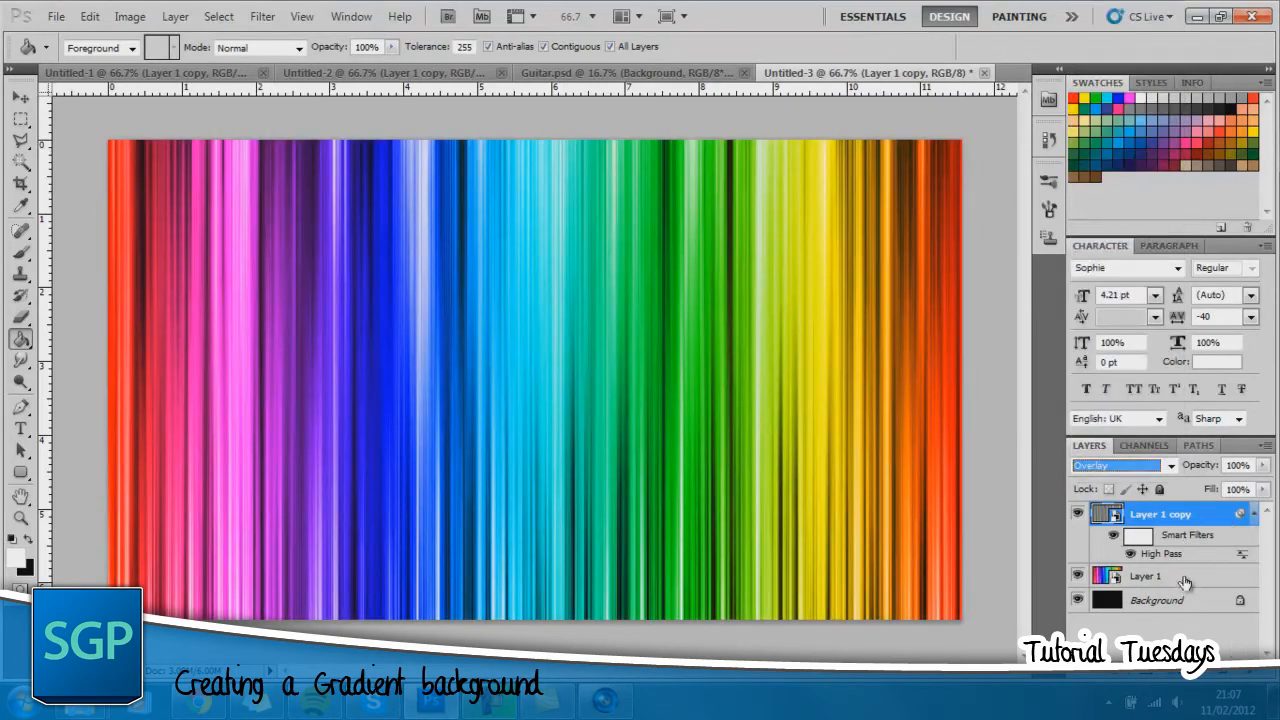
left_click(1146, 575)
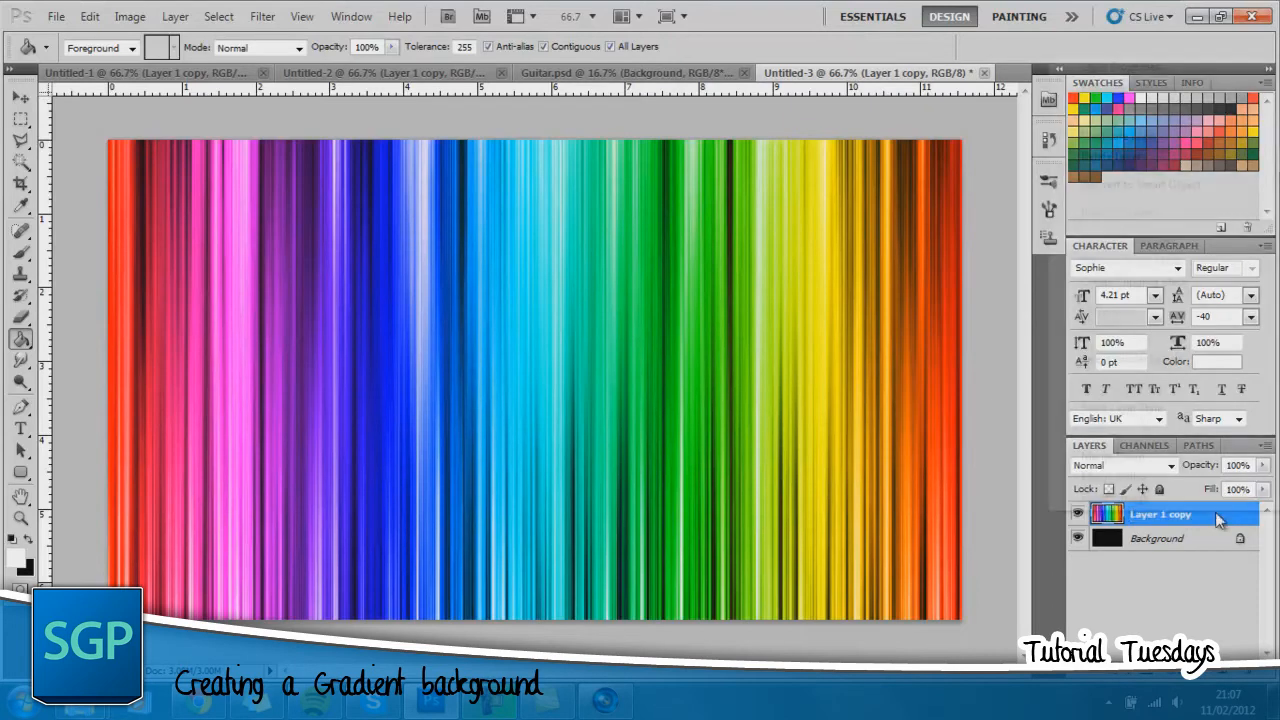
Add a black-to-white Gradient Overlay in Hard Light mode to the merged layer.
double_click(1160, 514)
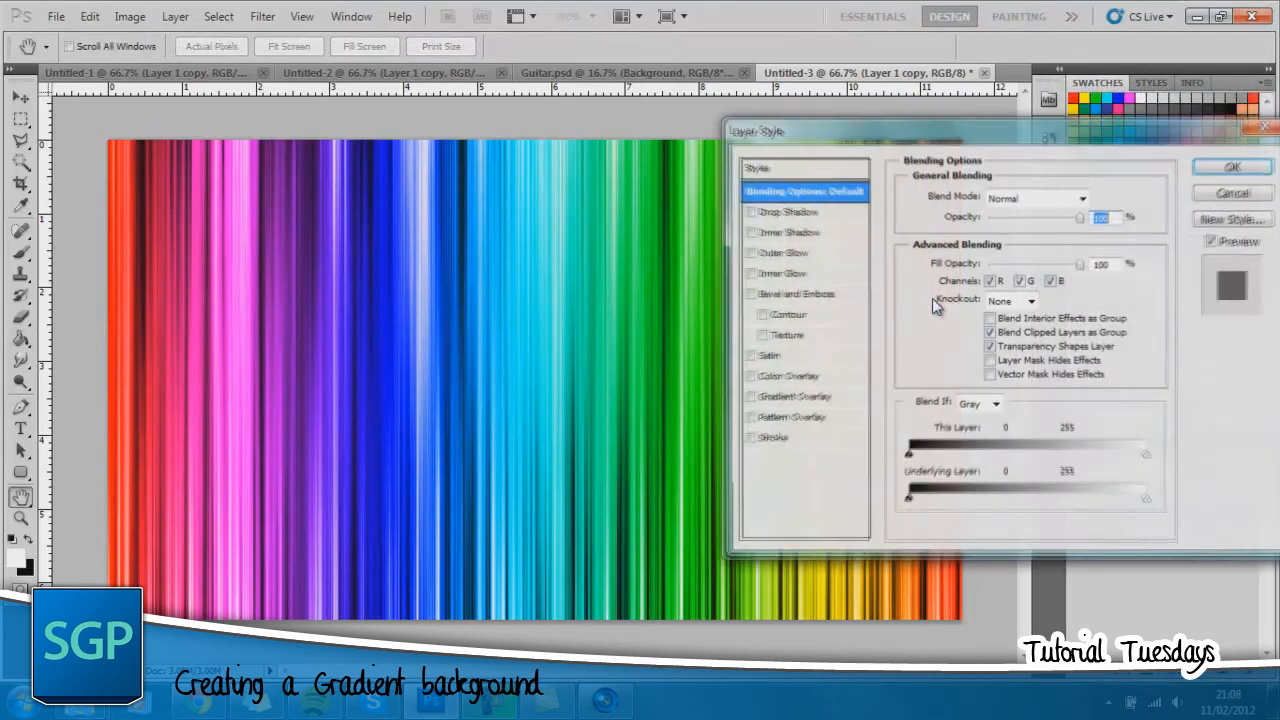
mouse_move(935, 305)
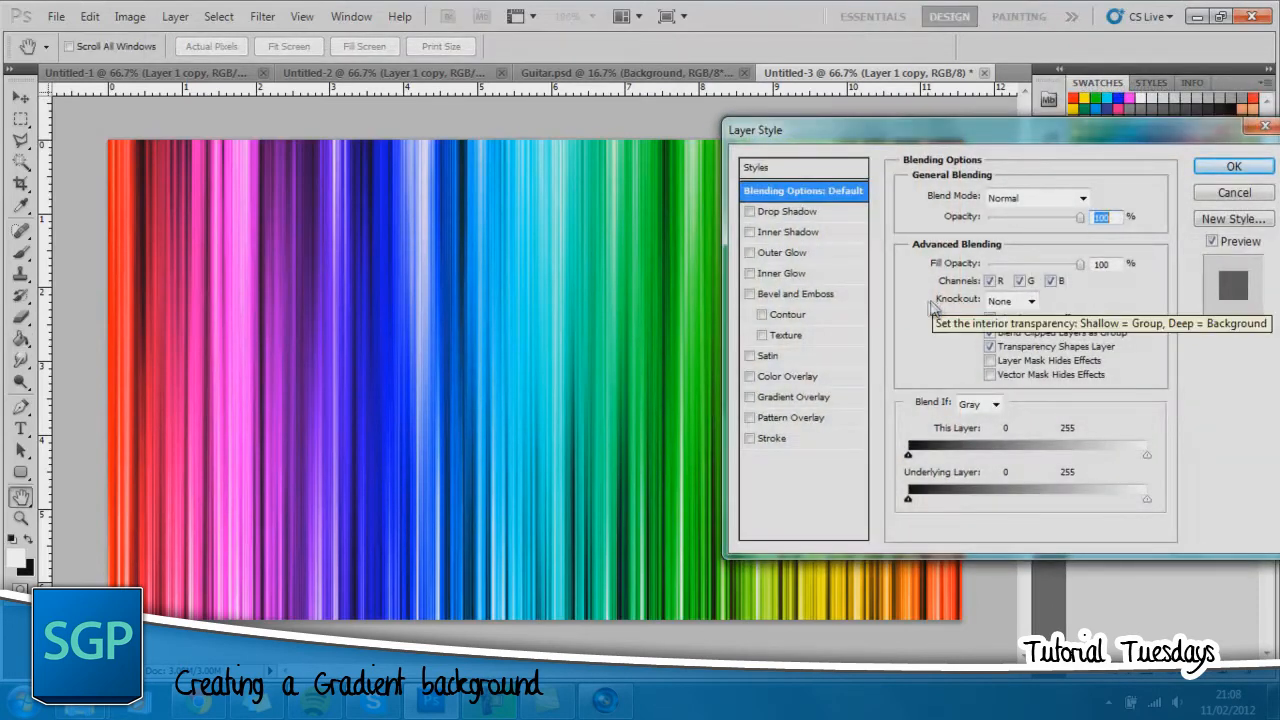
mouse_move(790, 405)
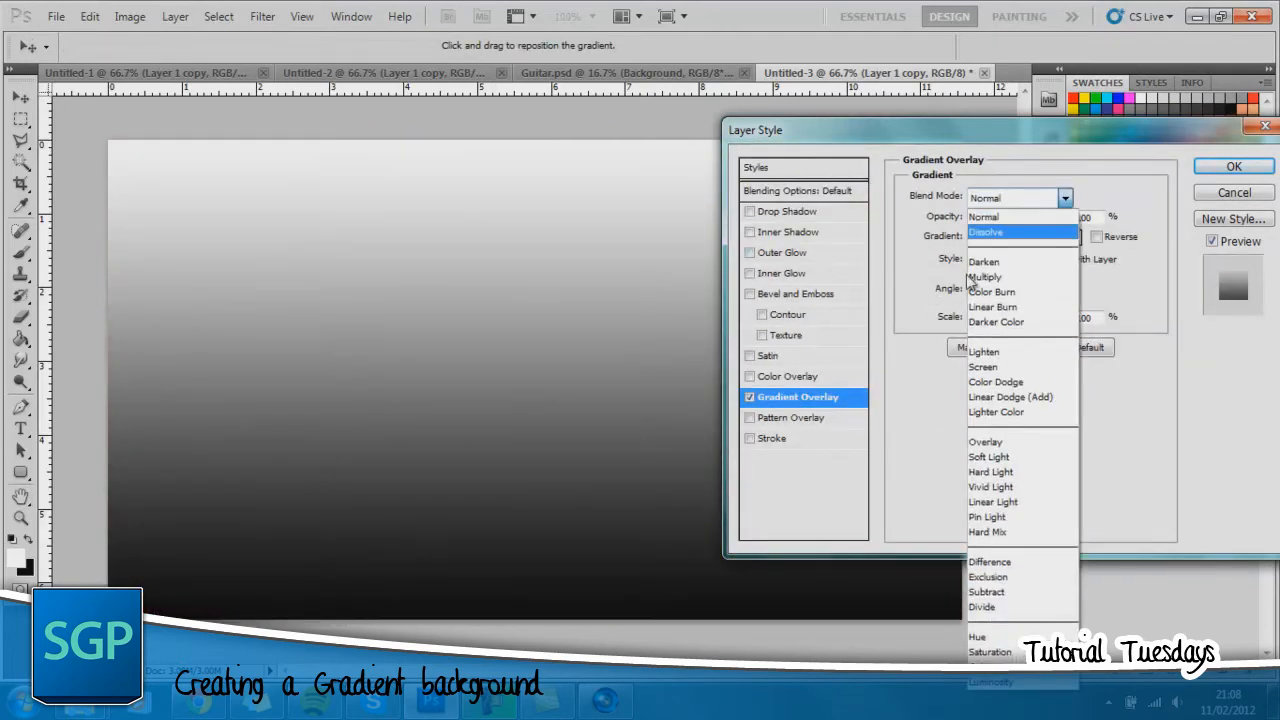
left_click(985, 441)
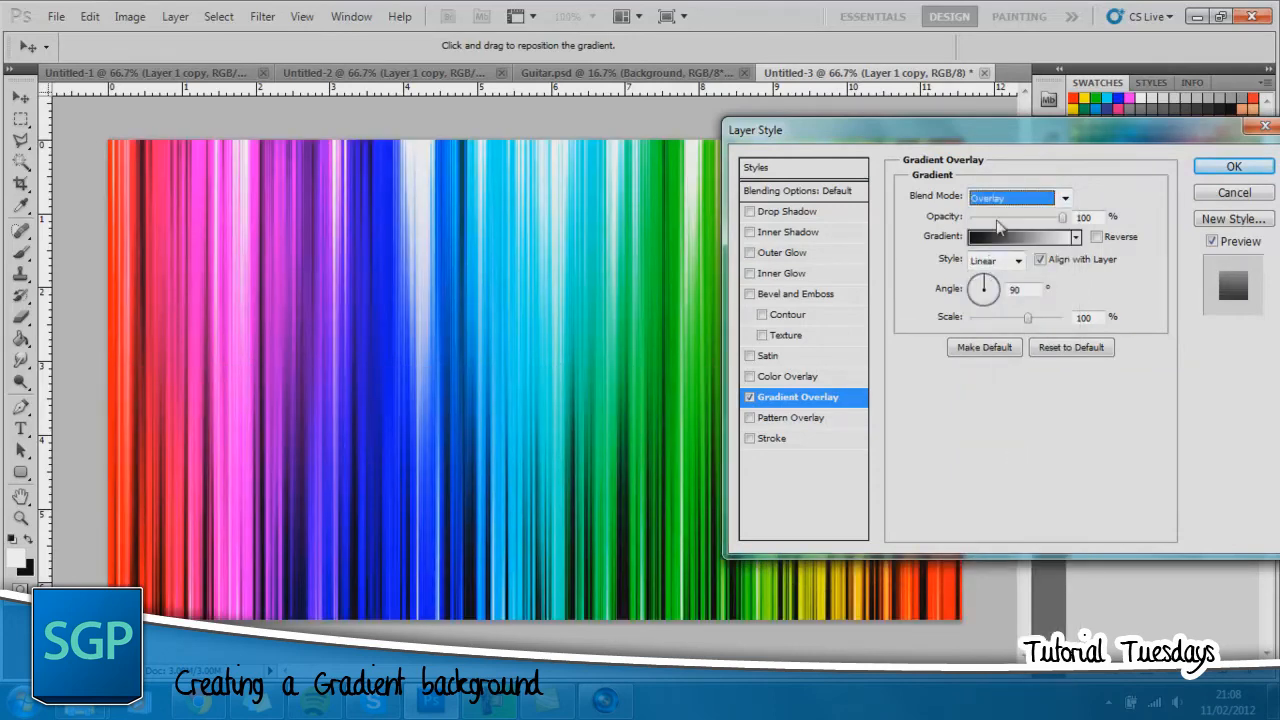
left_click(1064, 196)
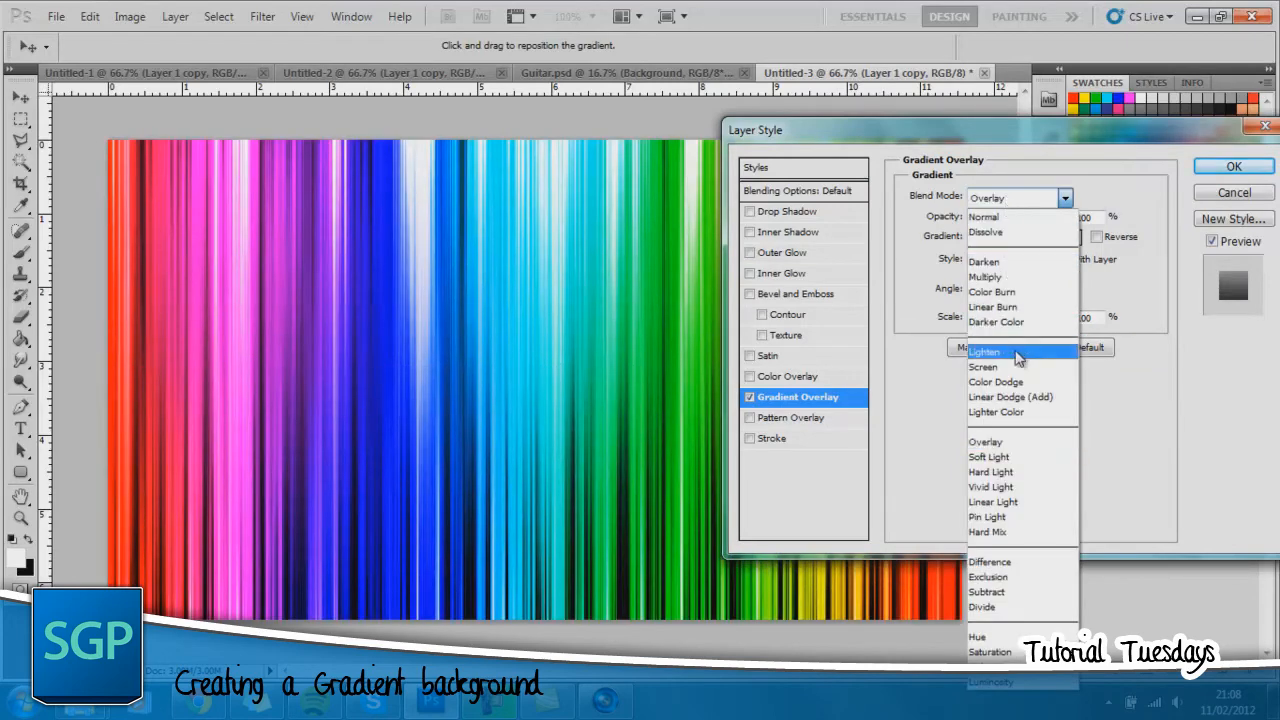
mouse_move(1018, 471)
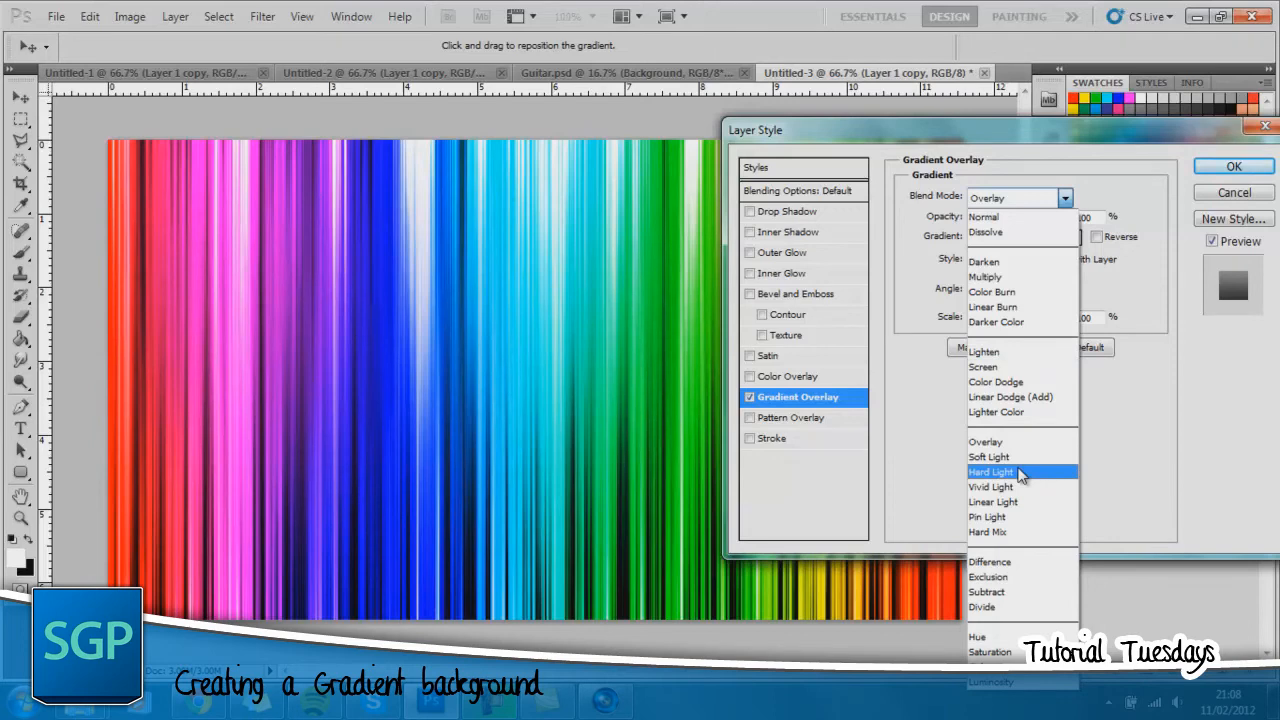
left_click(990, 471)
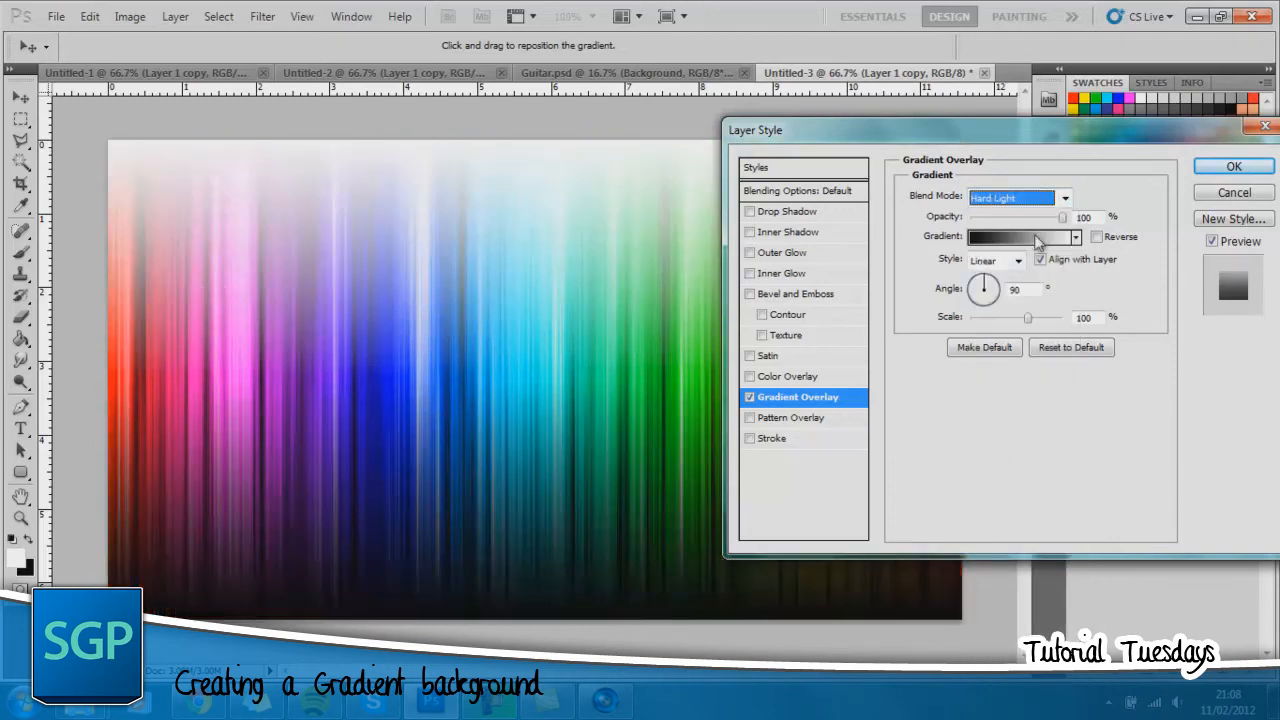
mouse_move(1048, 248)
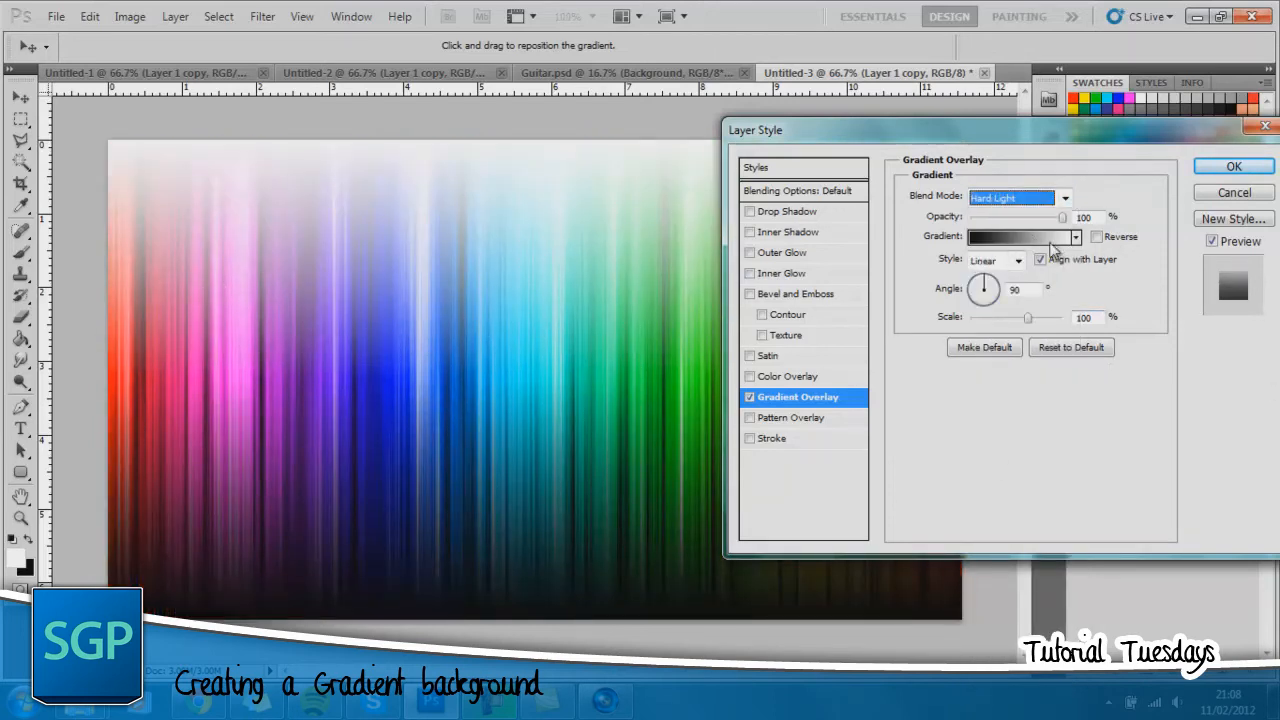
left_click(1018, 236)
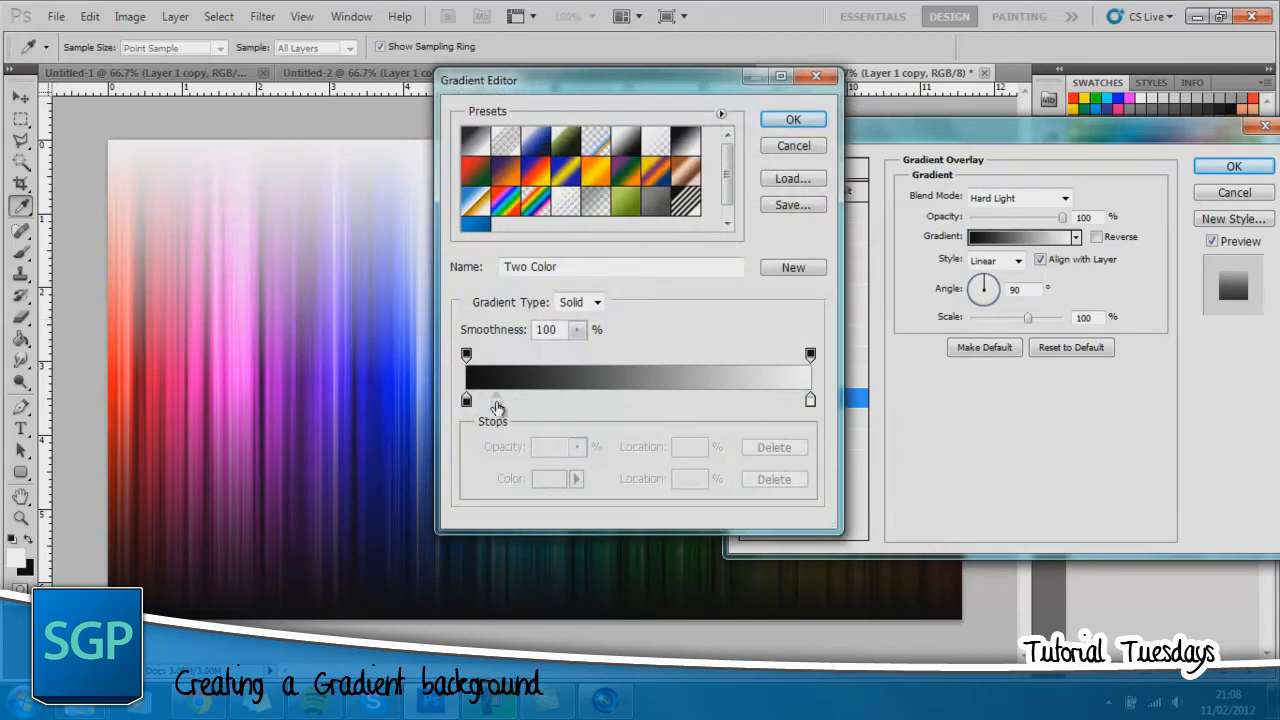
Add a grey stop to the sheen gradient, then apply the Hard Light overlay.
left_click(505, 399)
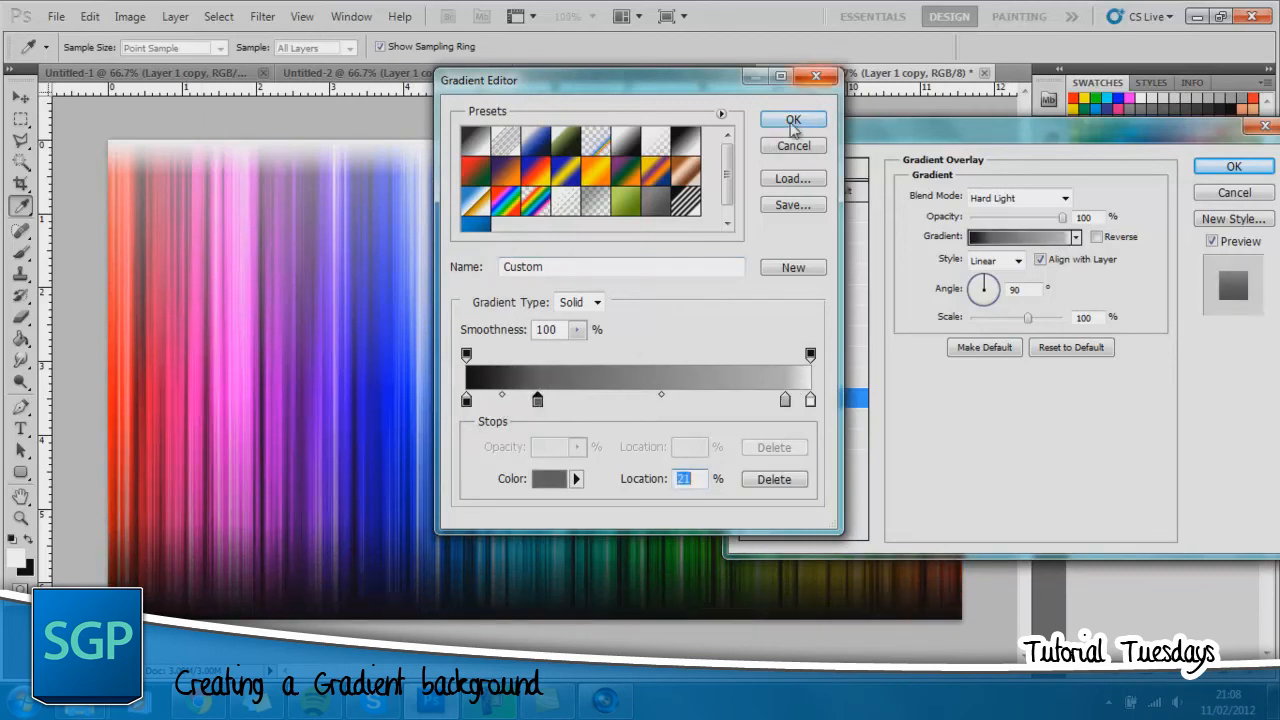
left_click(793, 119)
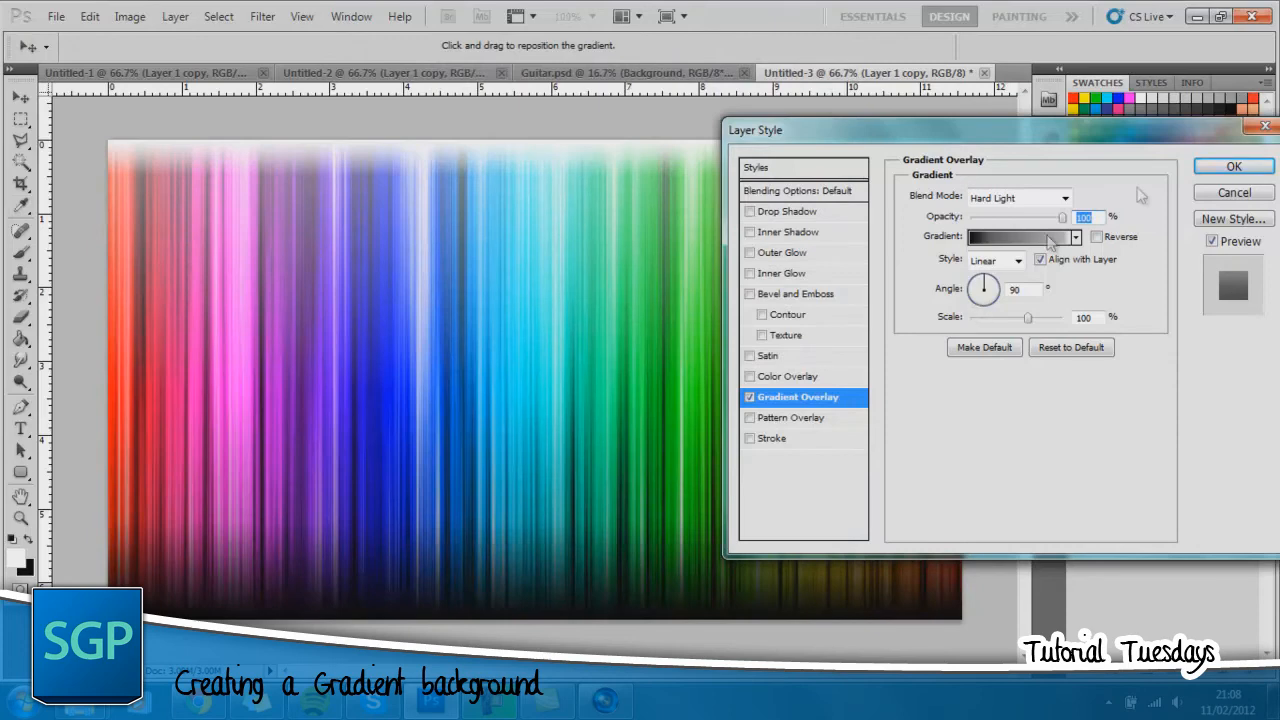
left_click(1233, 166)
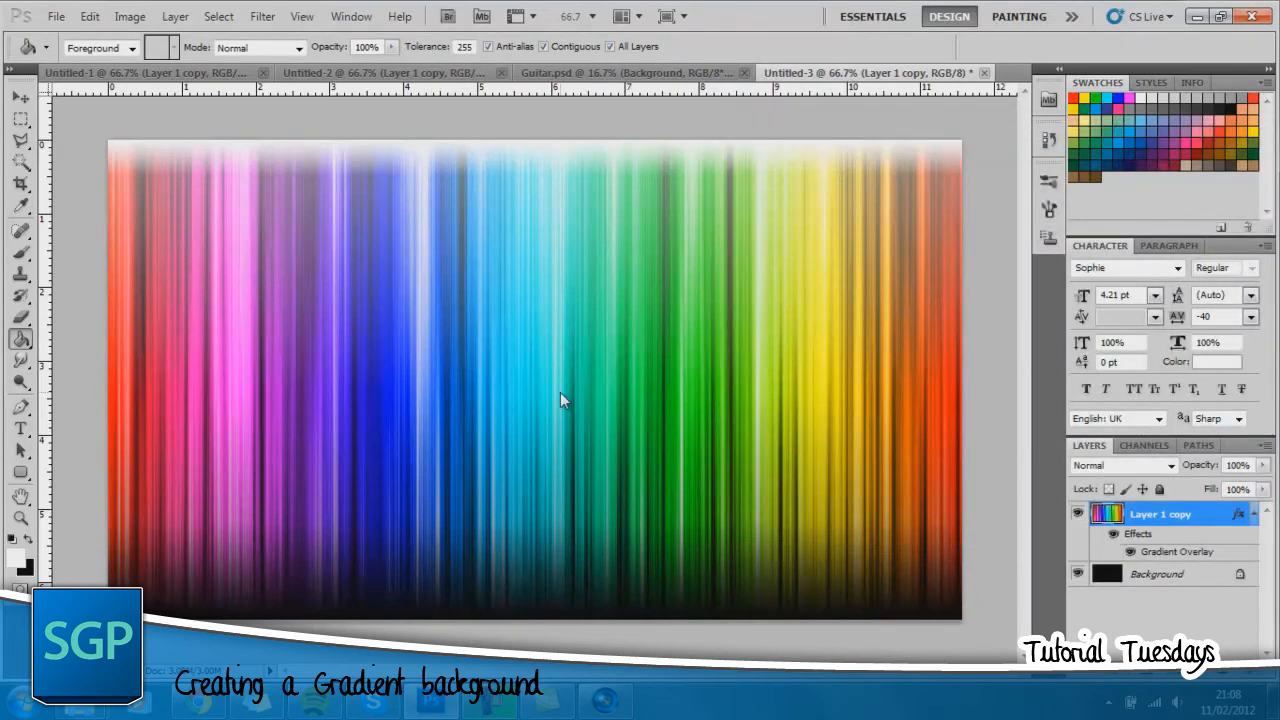
left_click(145, 72)
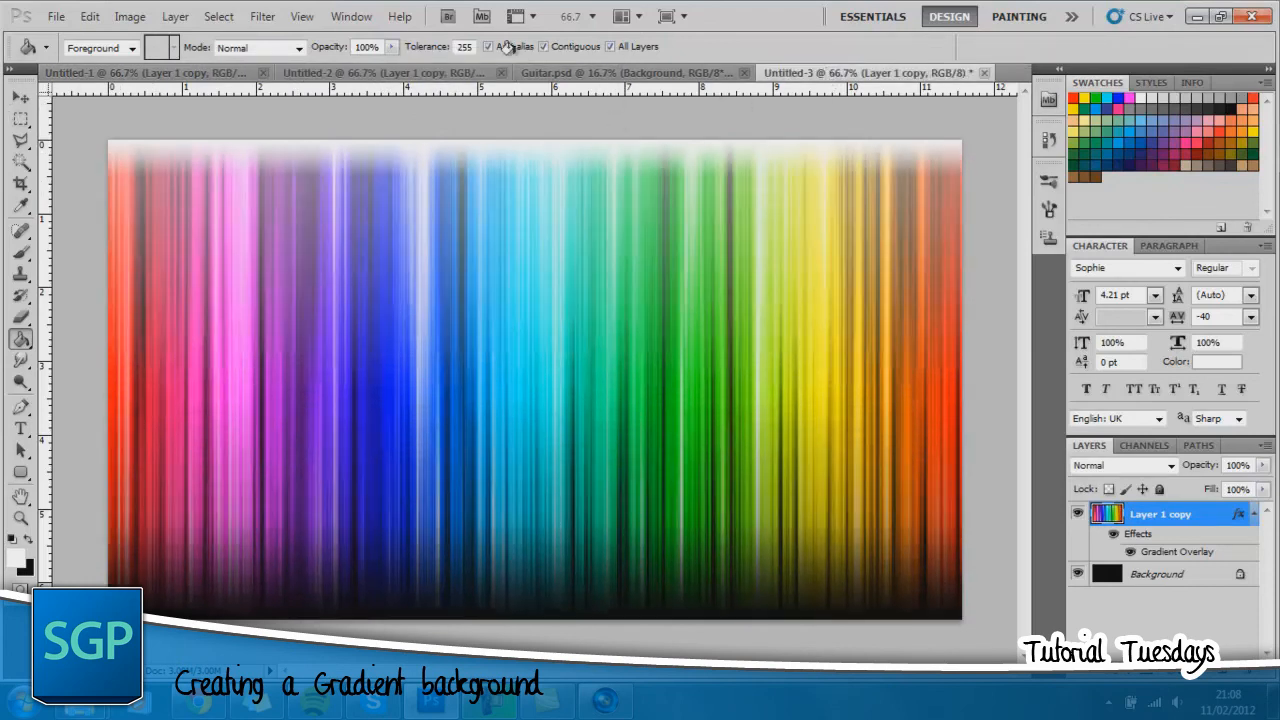
mouse_move(459, 336)
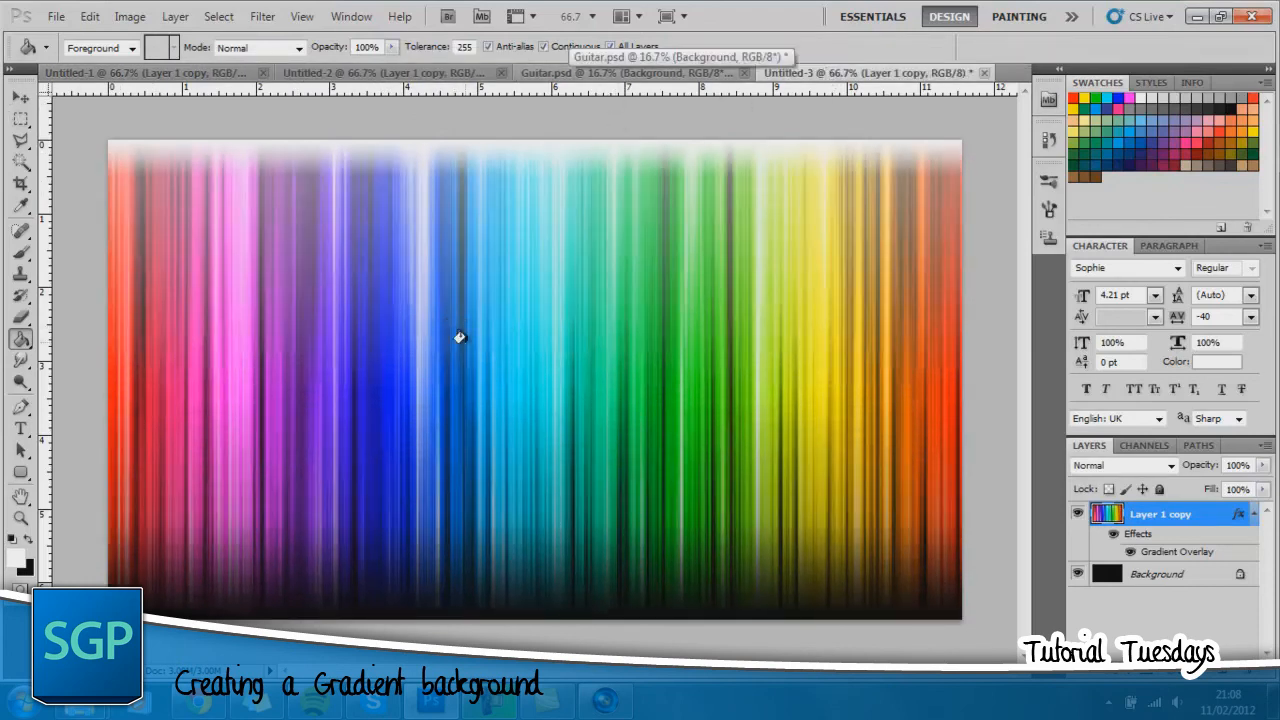